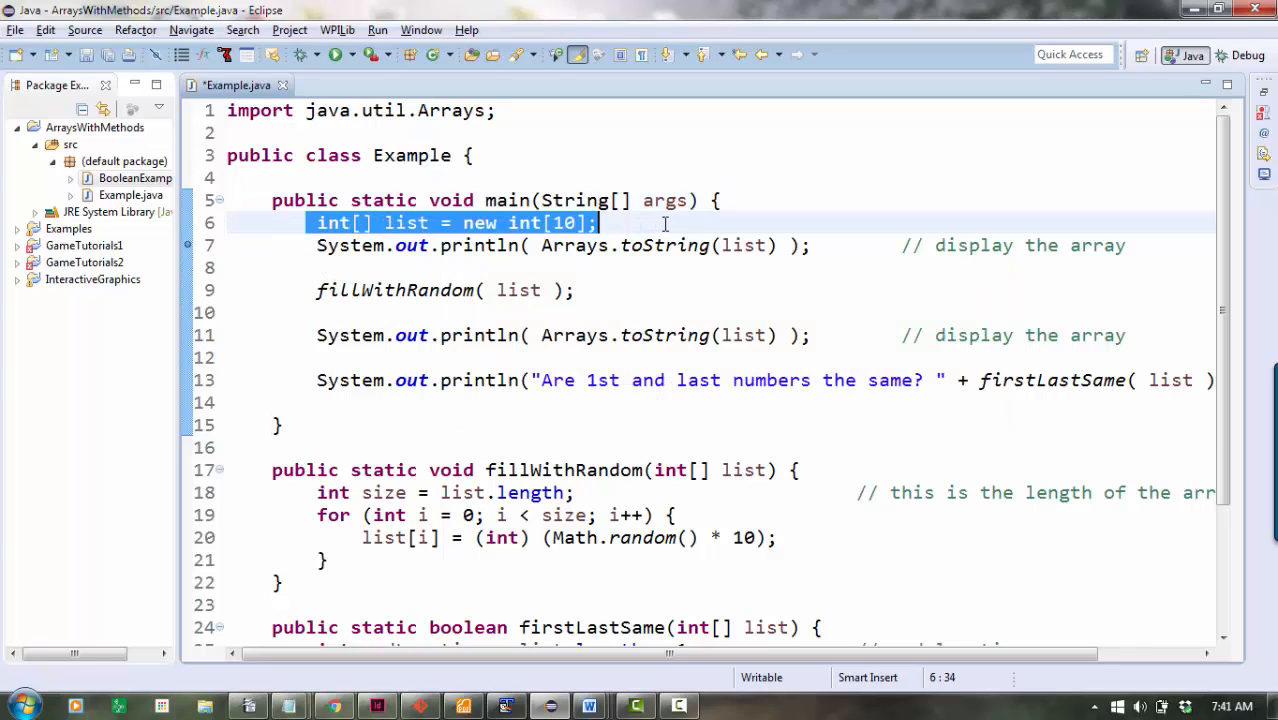
Move fillWithRandom above the array println and remove the duplicate println and firstLastSame output.
left_click(310, 244)
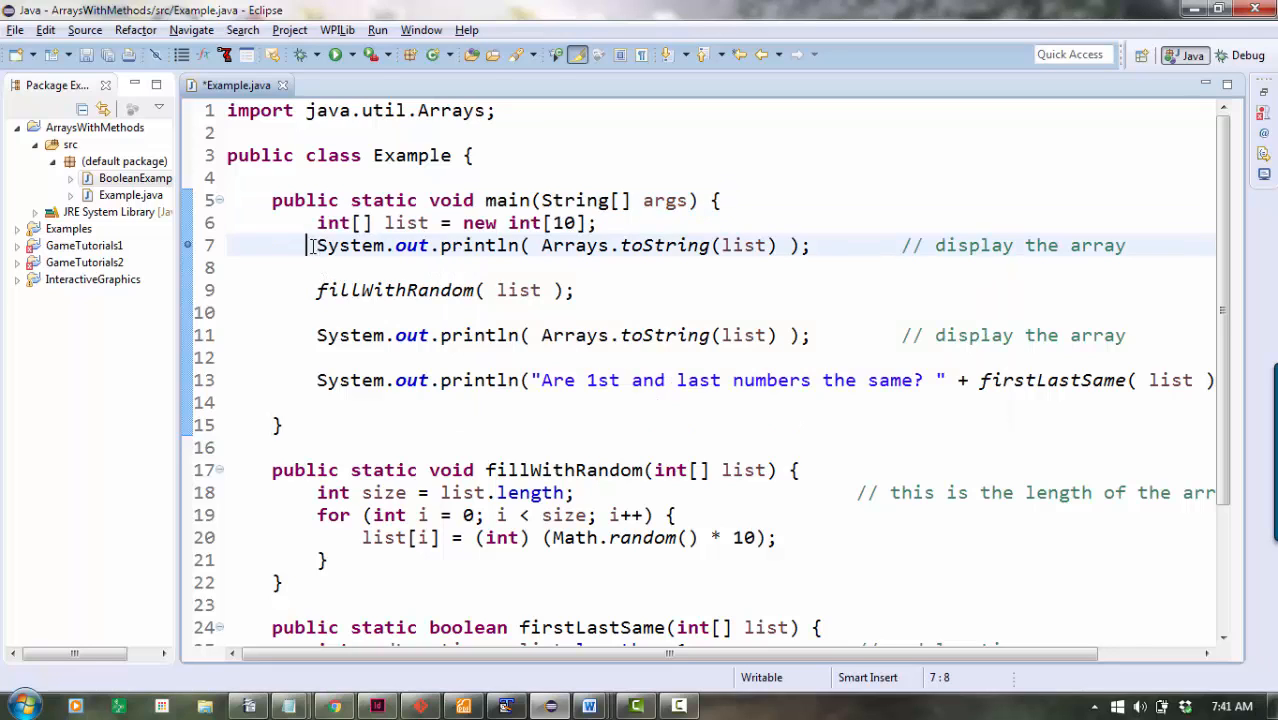
key("Delete")
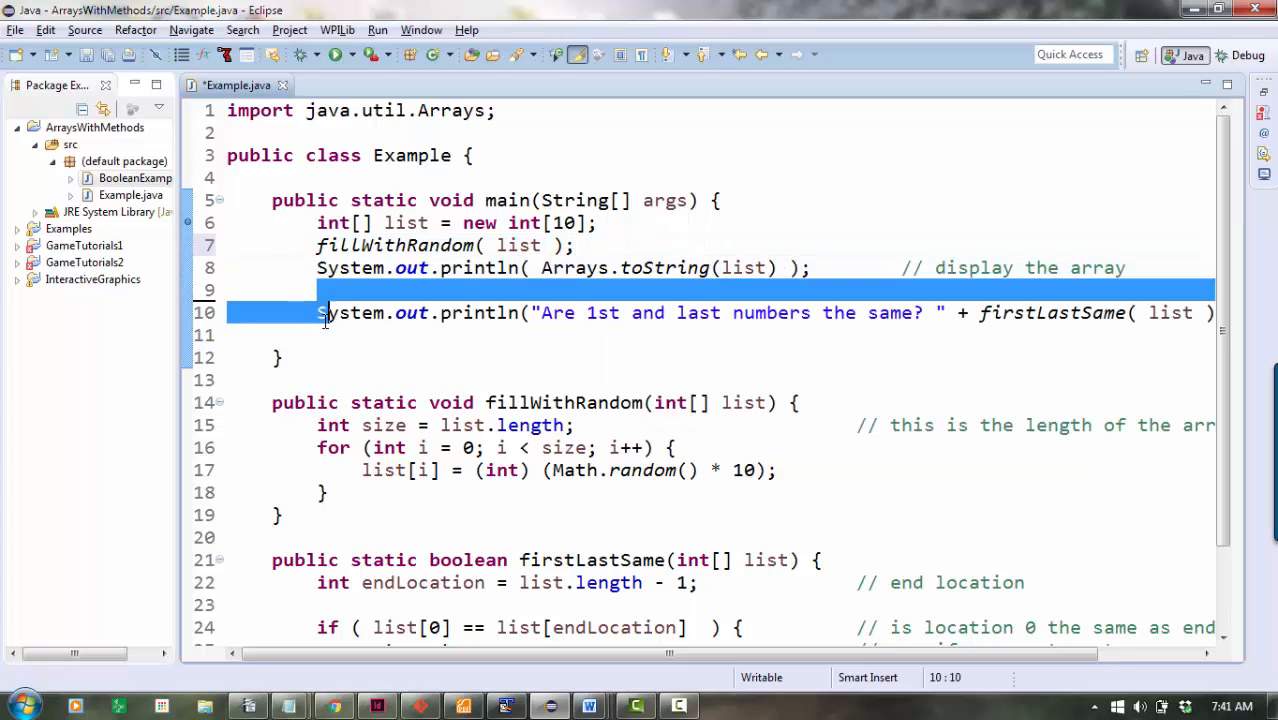
key("Delete")
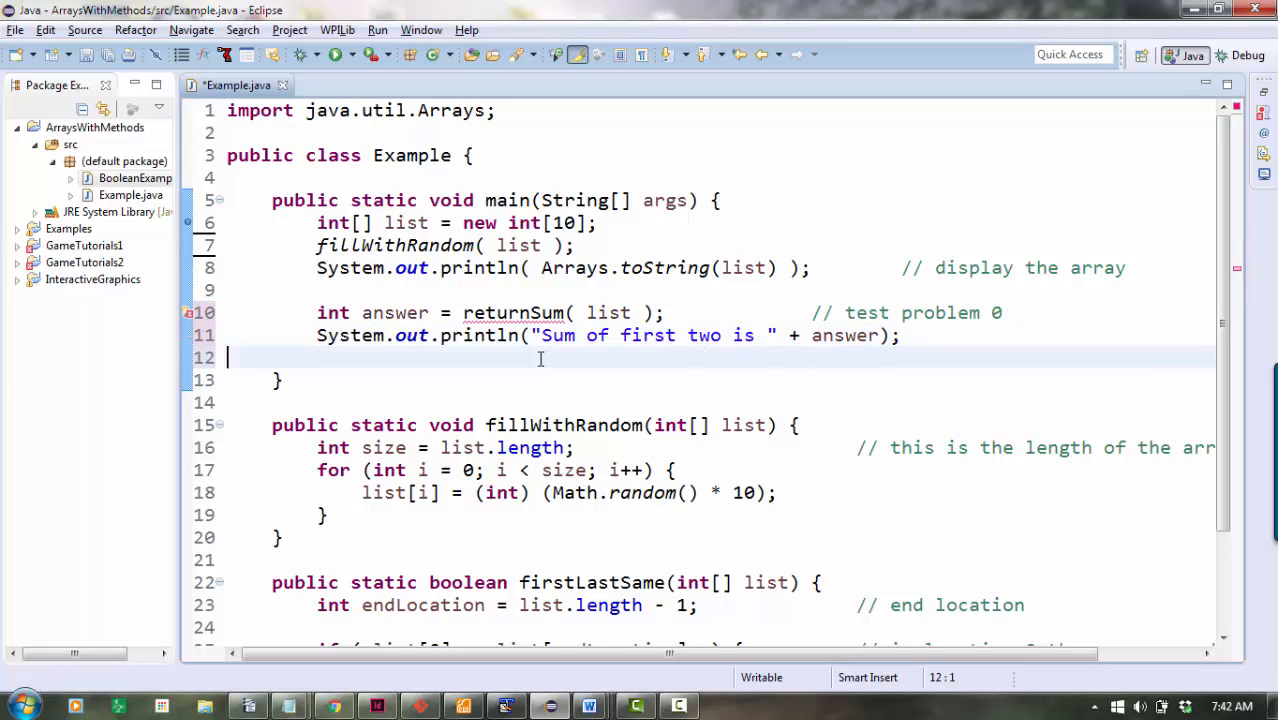
Add int answer = returnSum( list ); // test problem 0 and print "Sum of first two is " + answer.
double_click(512, 312)
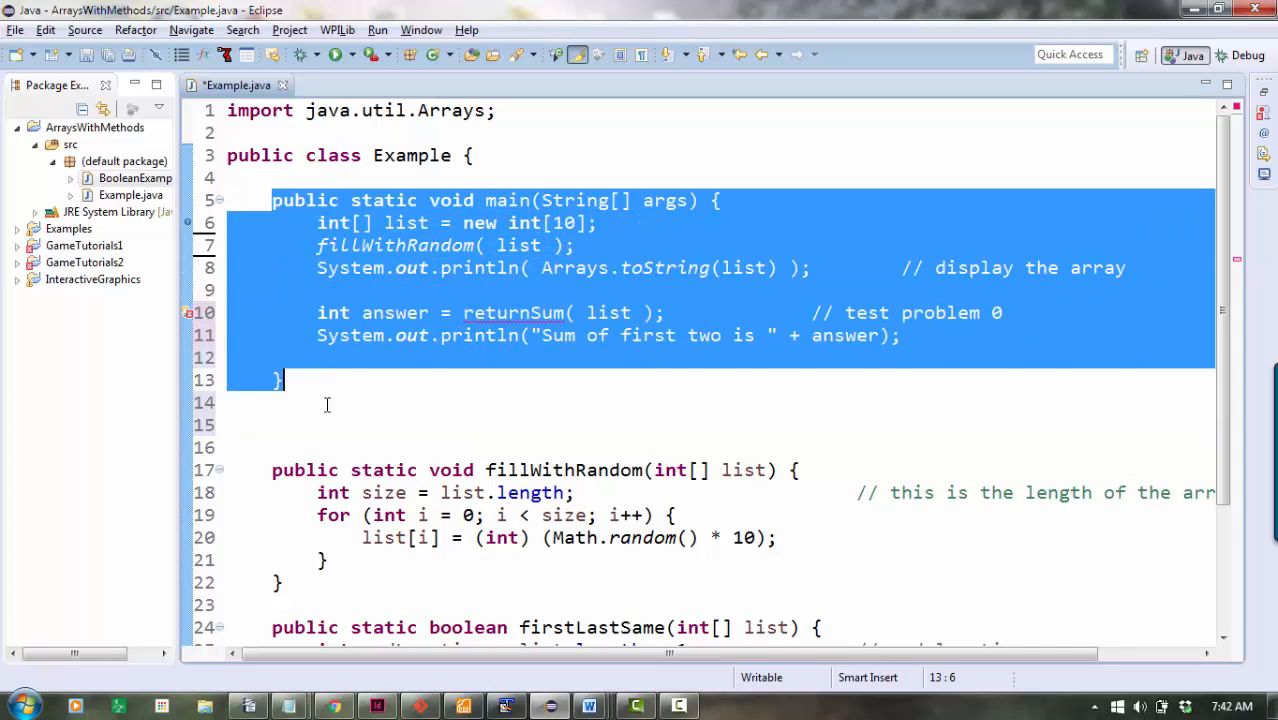
Write the header public static int returnSum with an int parameter below main.
type("public s")
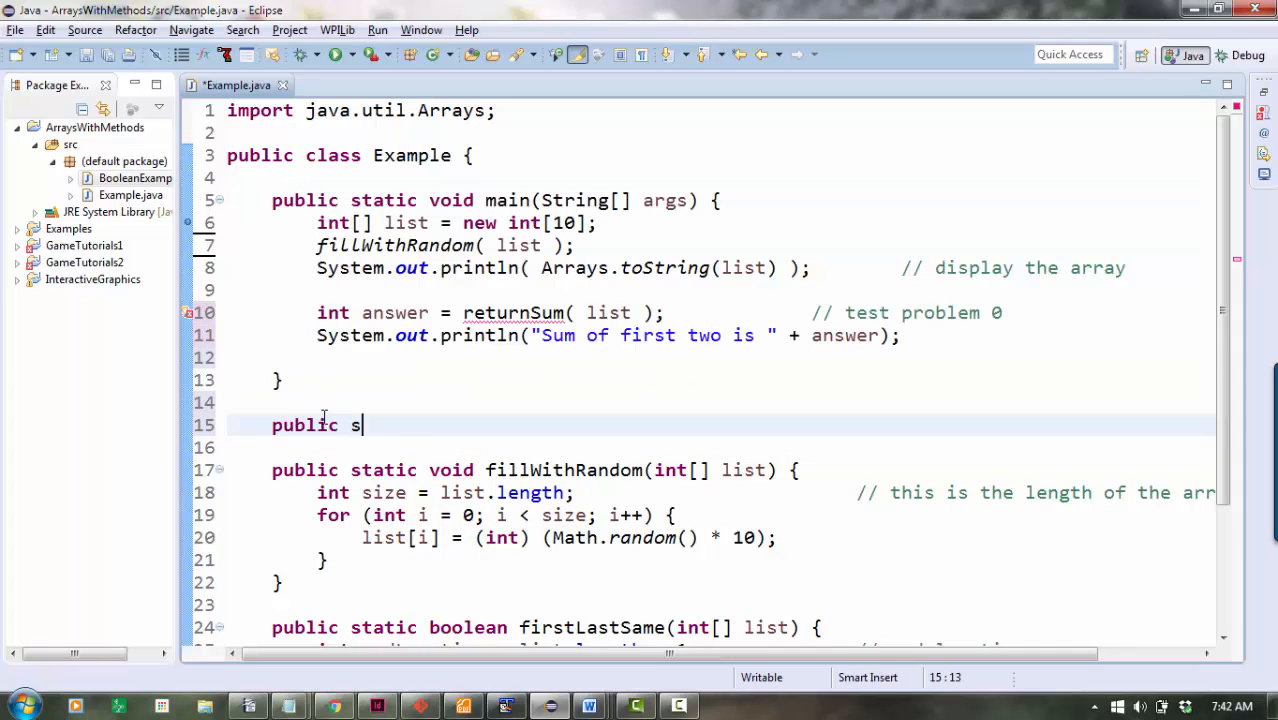
type("tatic void")
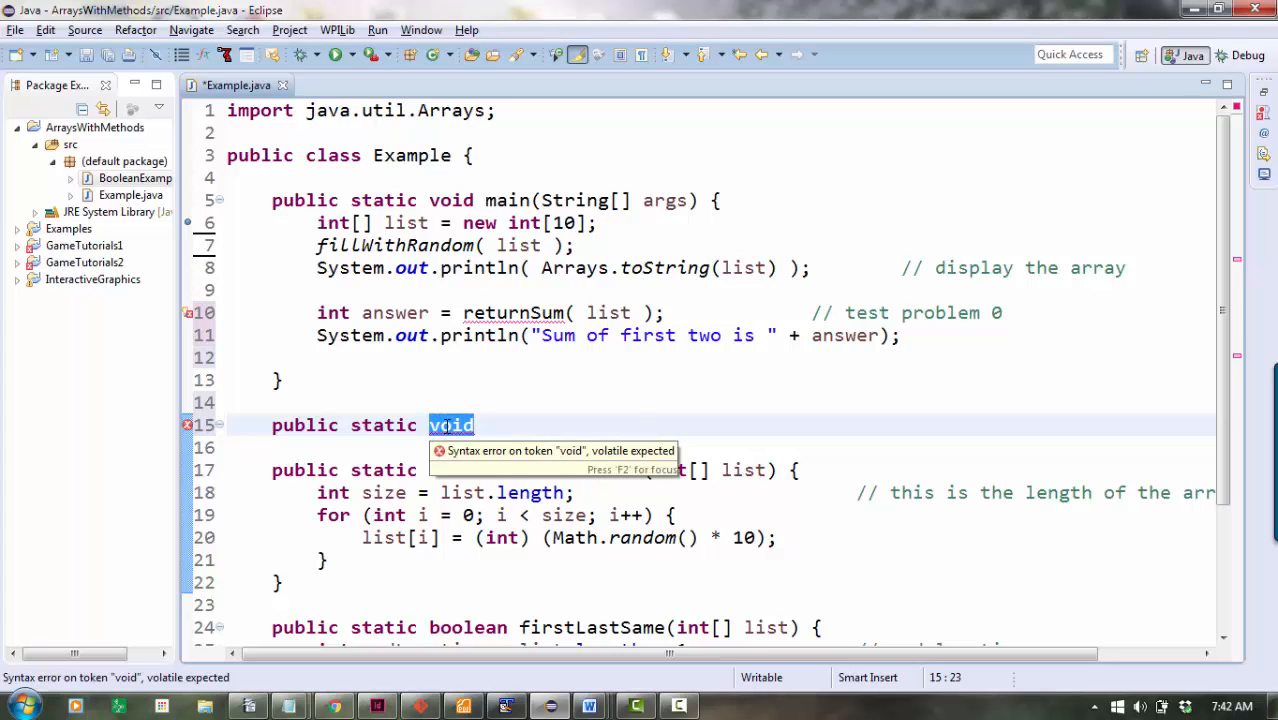
type("int")
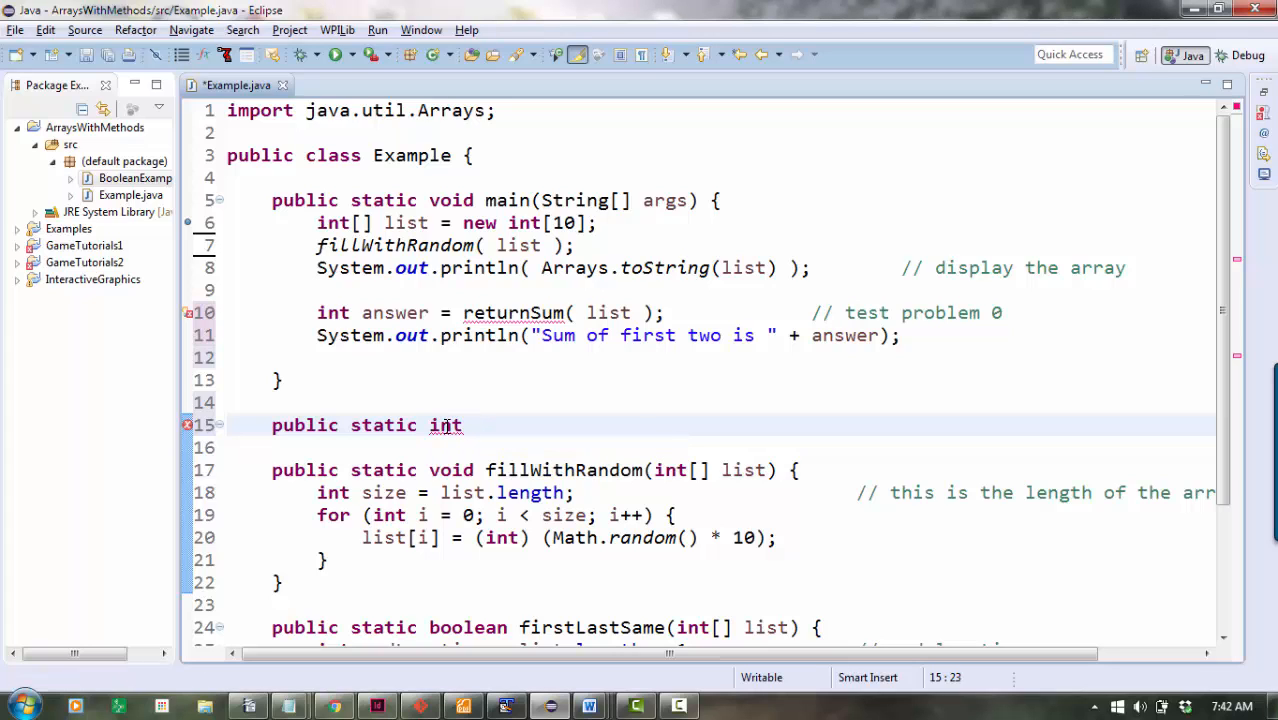
type("returnSum()")
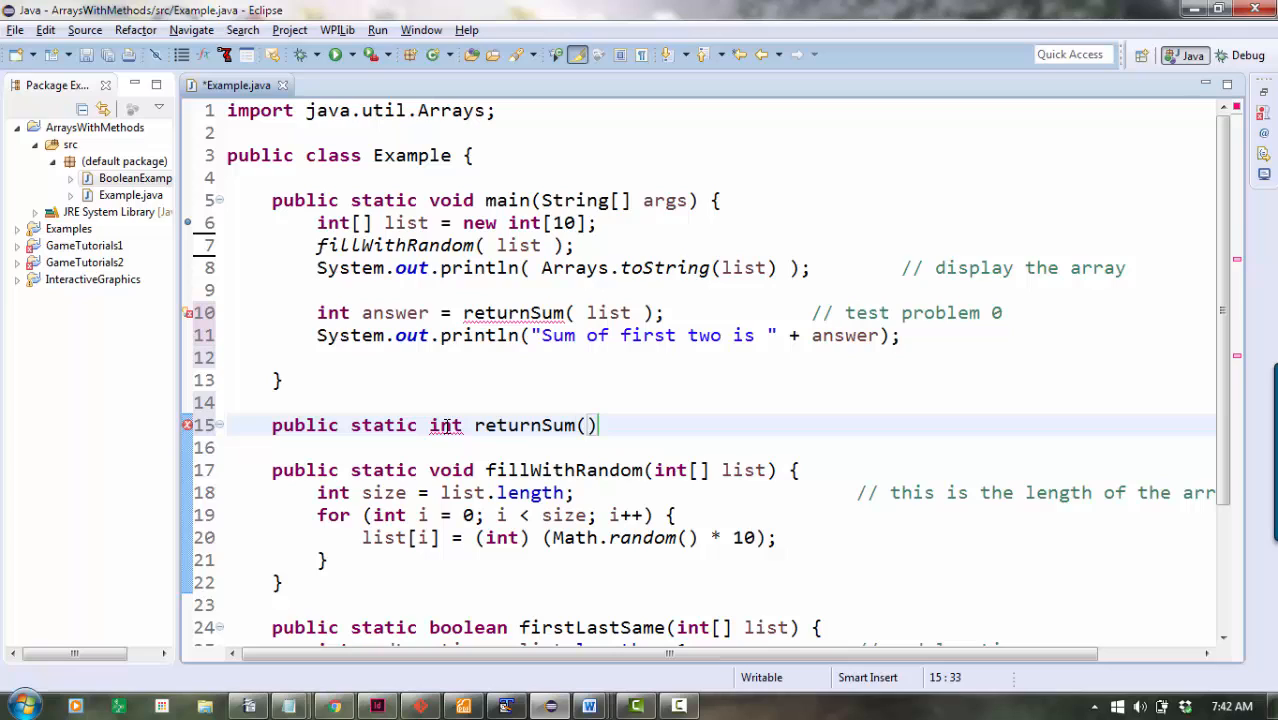
type("int n")
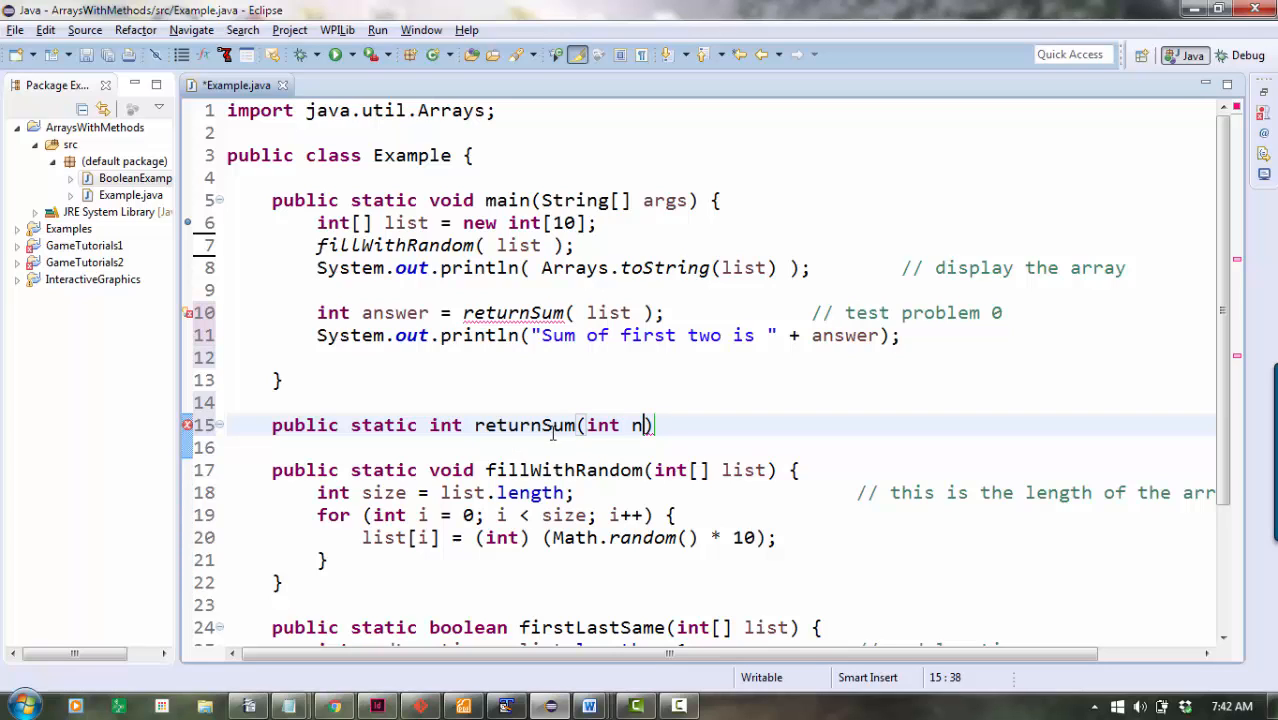
Change the parameter to an int[] array named nums to match the list argument.
double_click(600, 424)
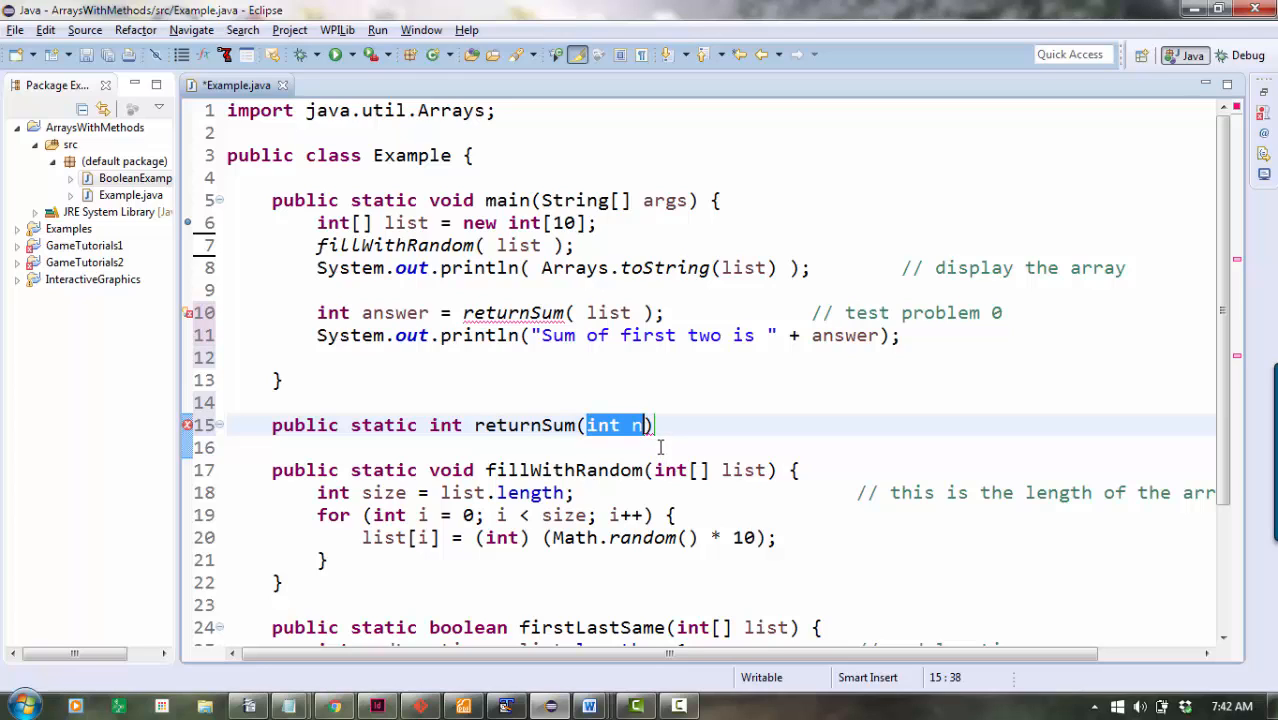
double_click(608, 312)
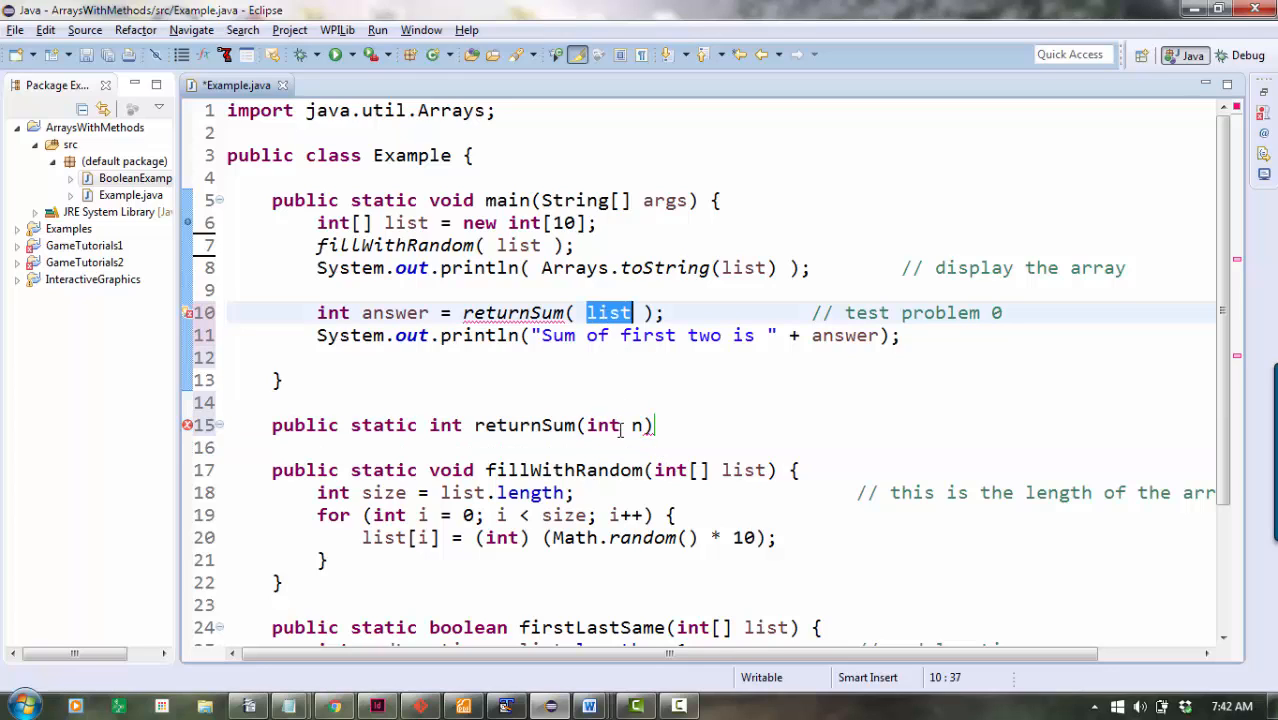
type("[p")
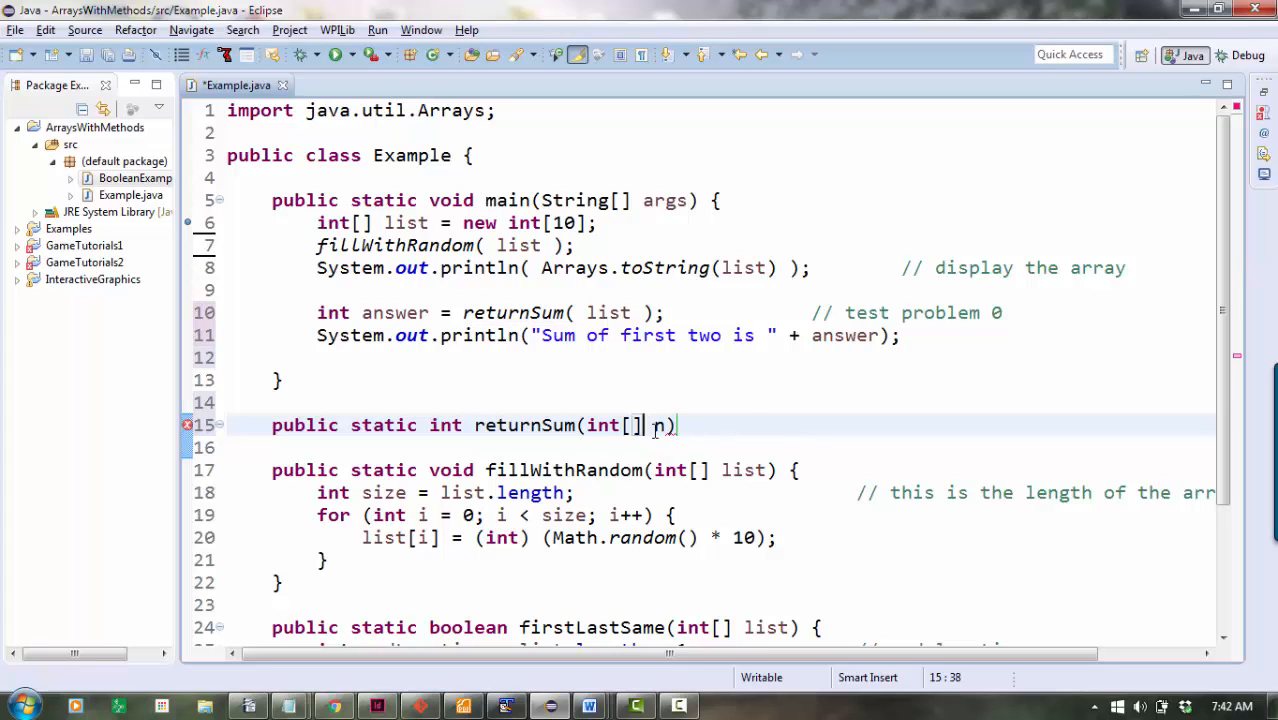
double_click(660, 424)
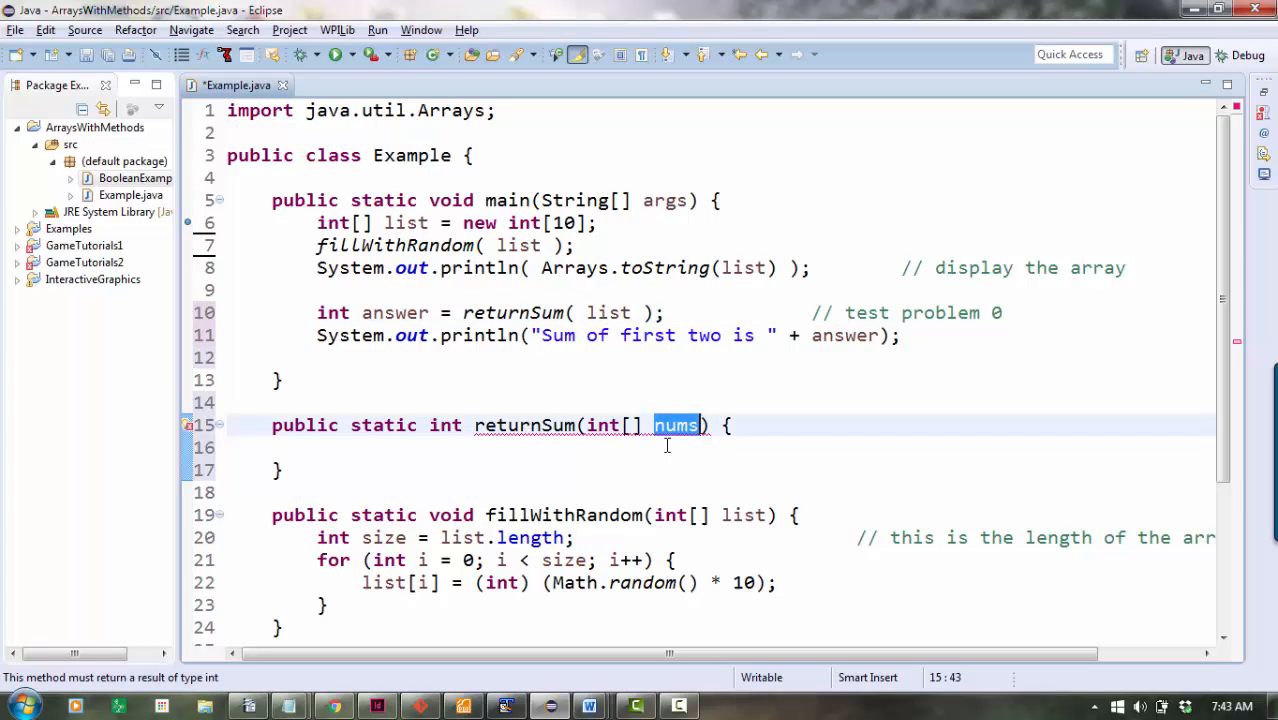
mouse_move(672, 452)
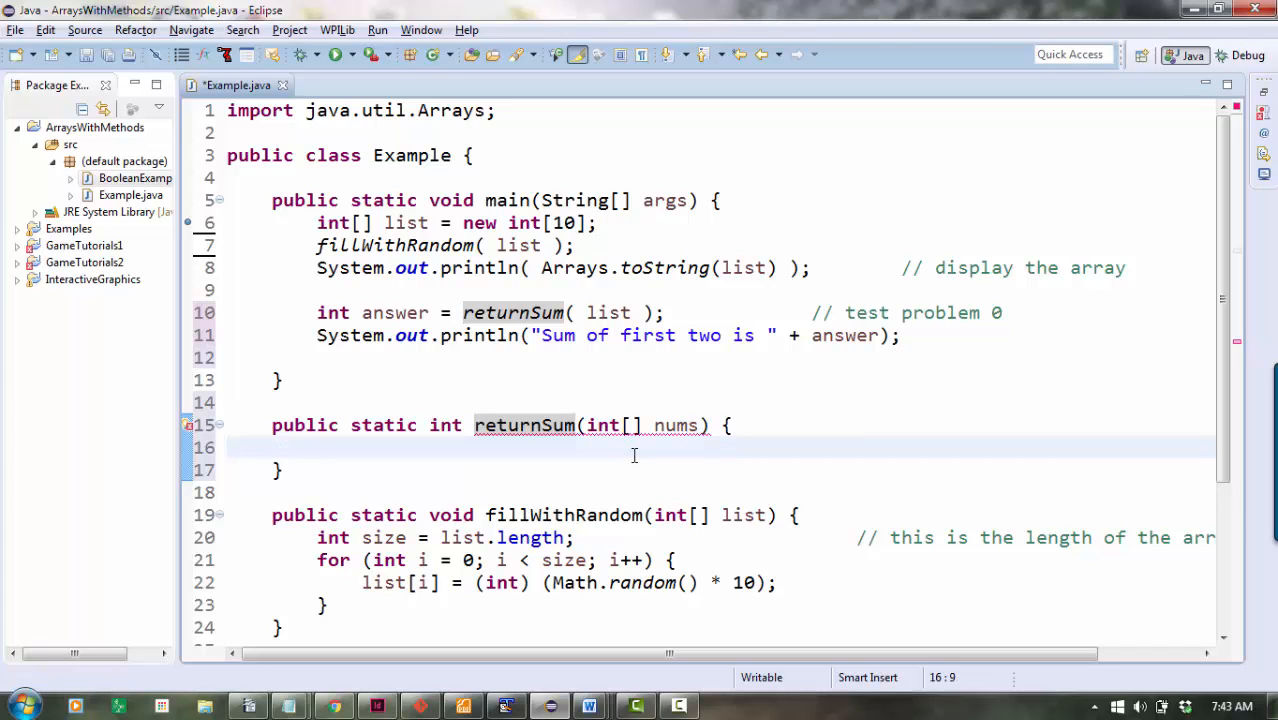
Fill returnSum with int answer = nums[0] + nums[1]; and return answer;.
type("int answe")
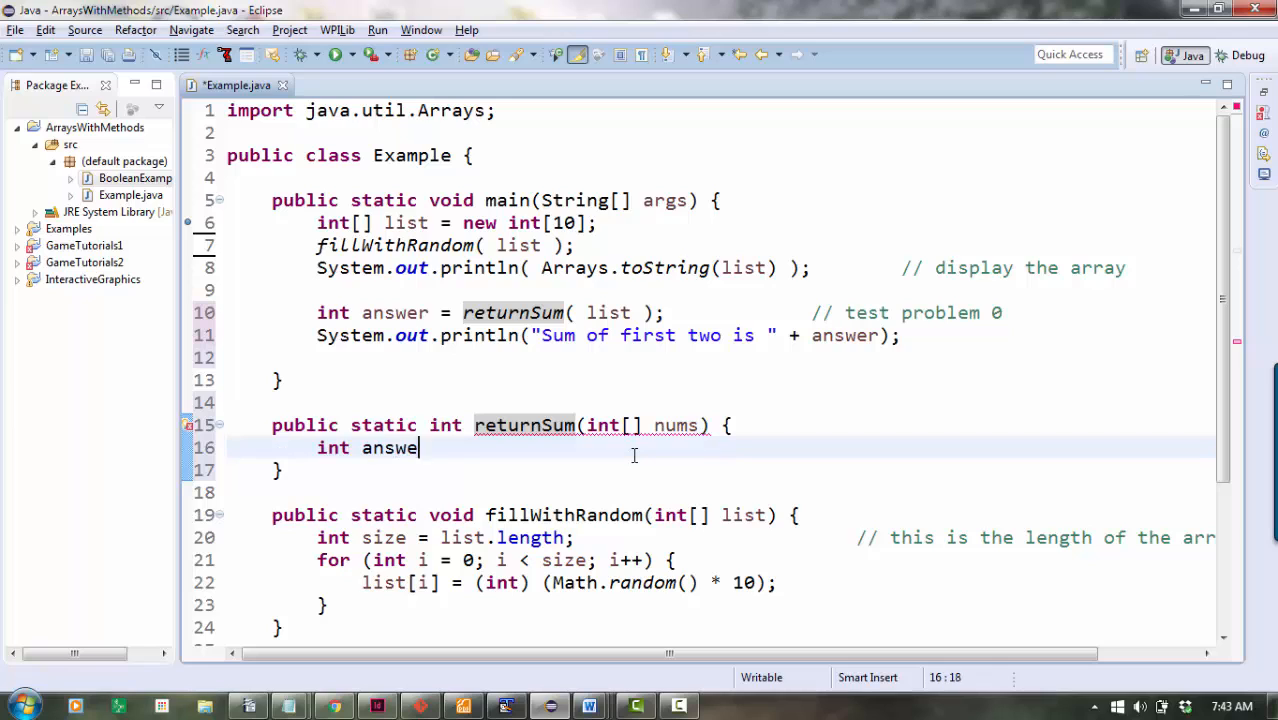
type("= nums[0]")
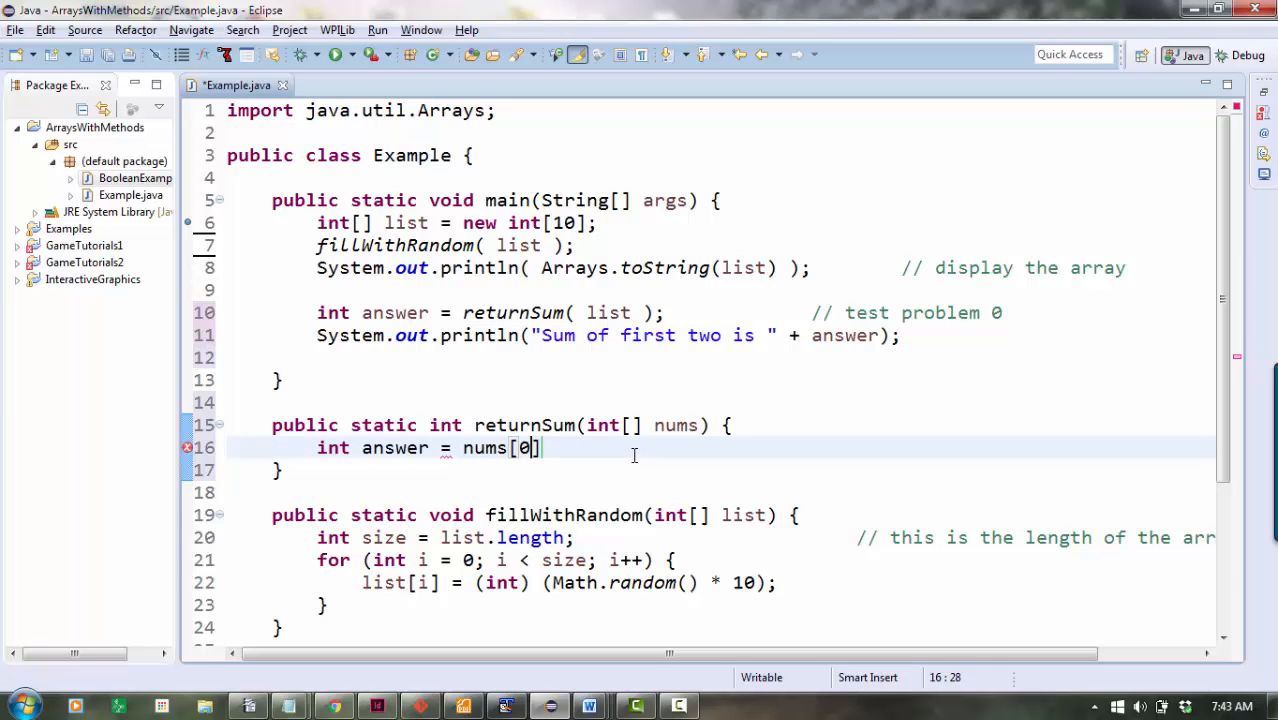
type("+ nm")
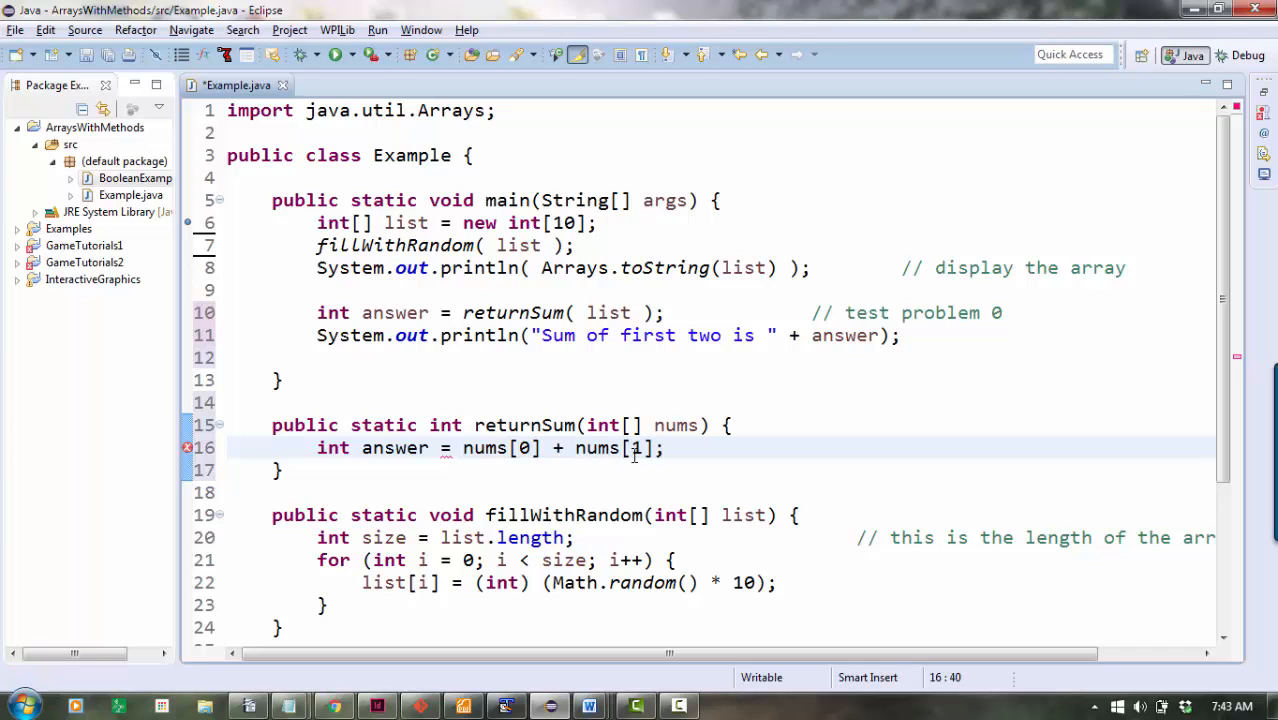
double_click(484, 448)
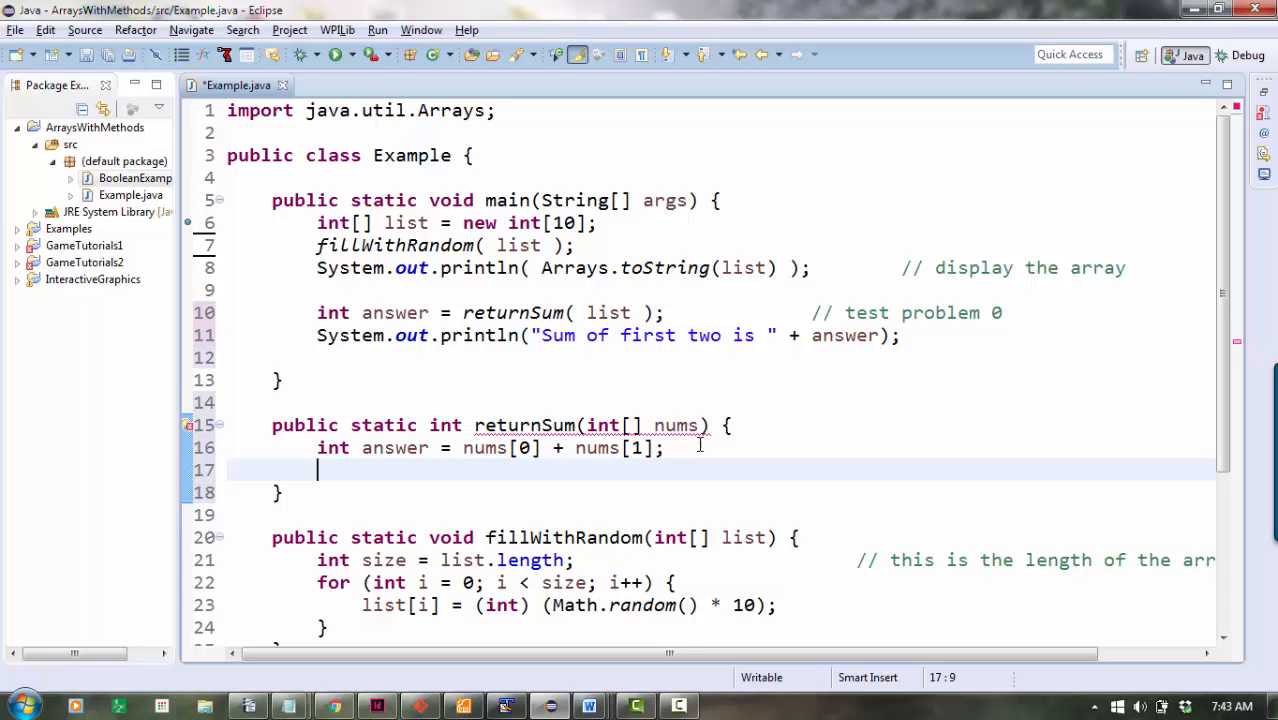
type("return an")
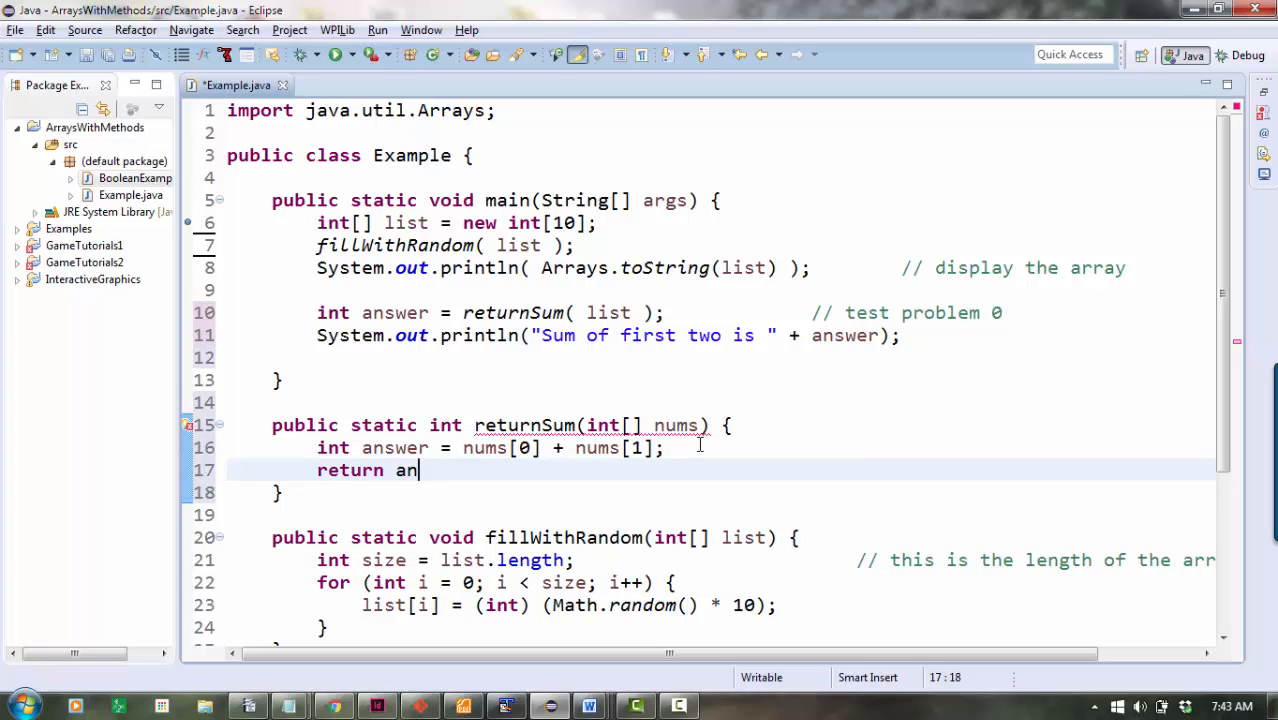
type("swer;")
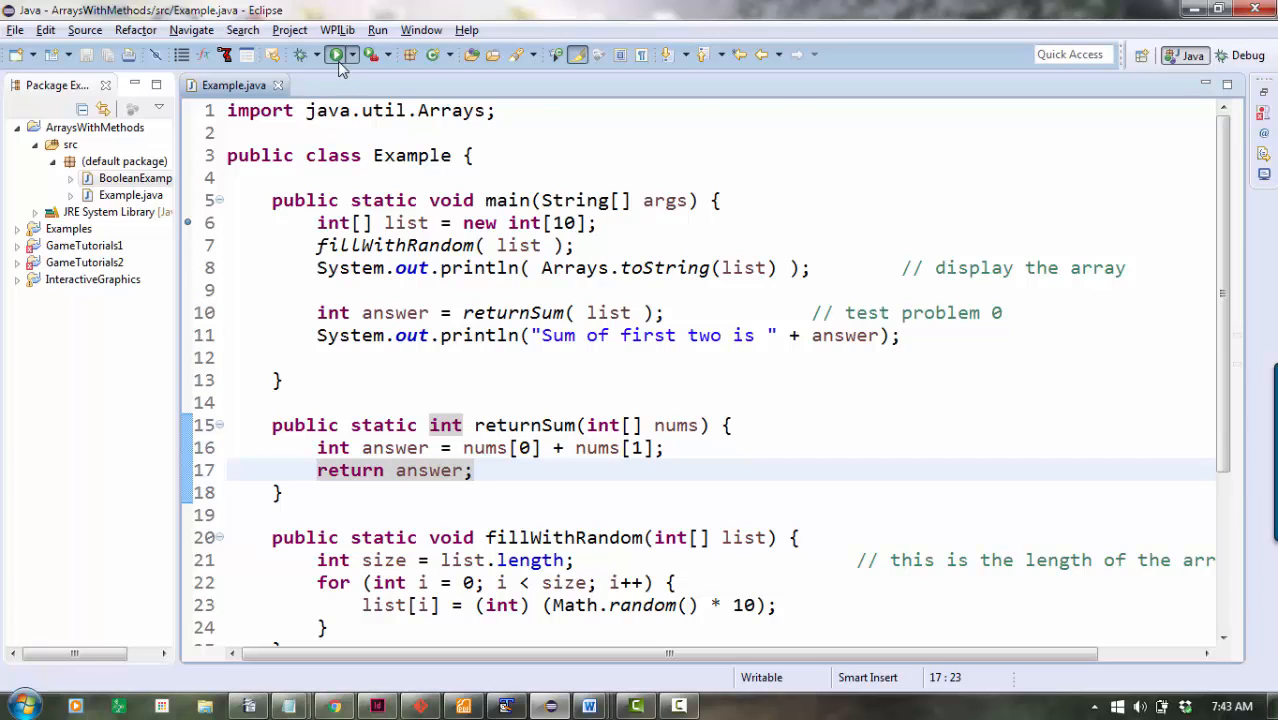
Save the file, then condense returnSum to a single return nums[0] + nums[1];.
left_click(336, 54)
type("retur")
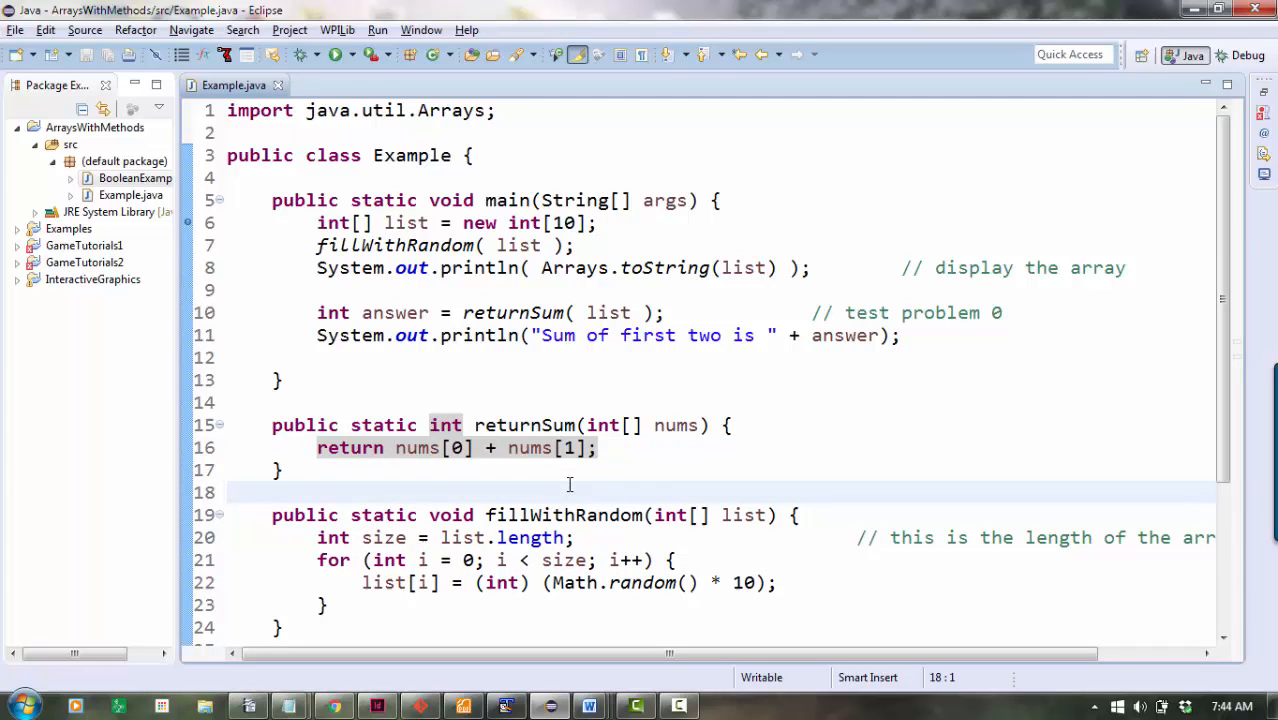
left_click(740, 400)
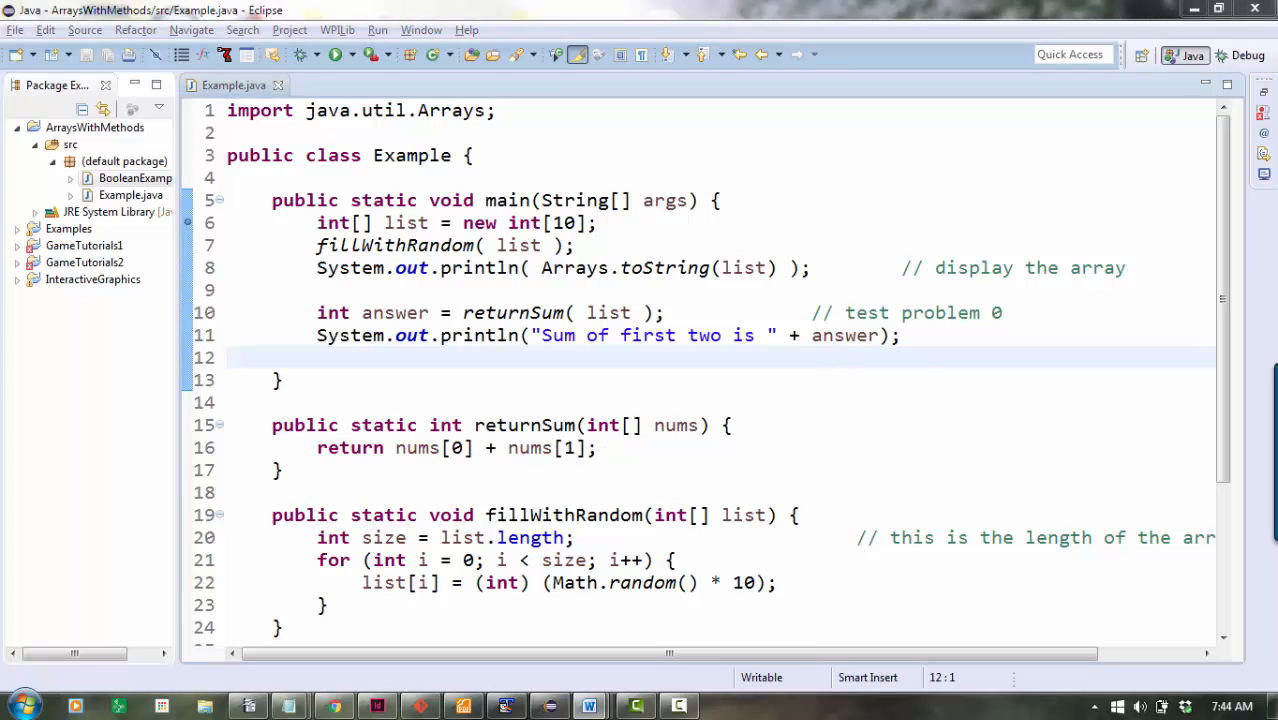
mouse_move(516, 358)
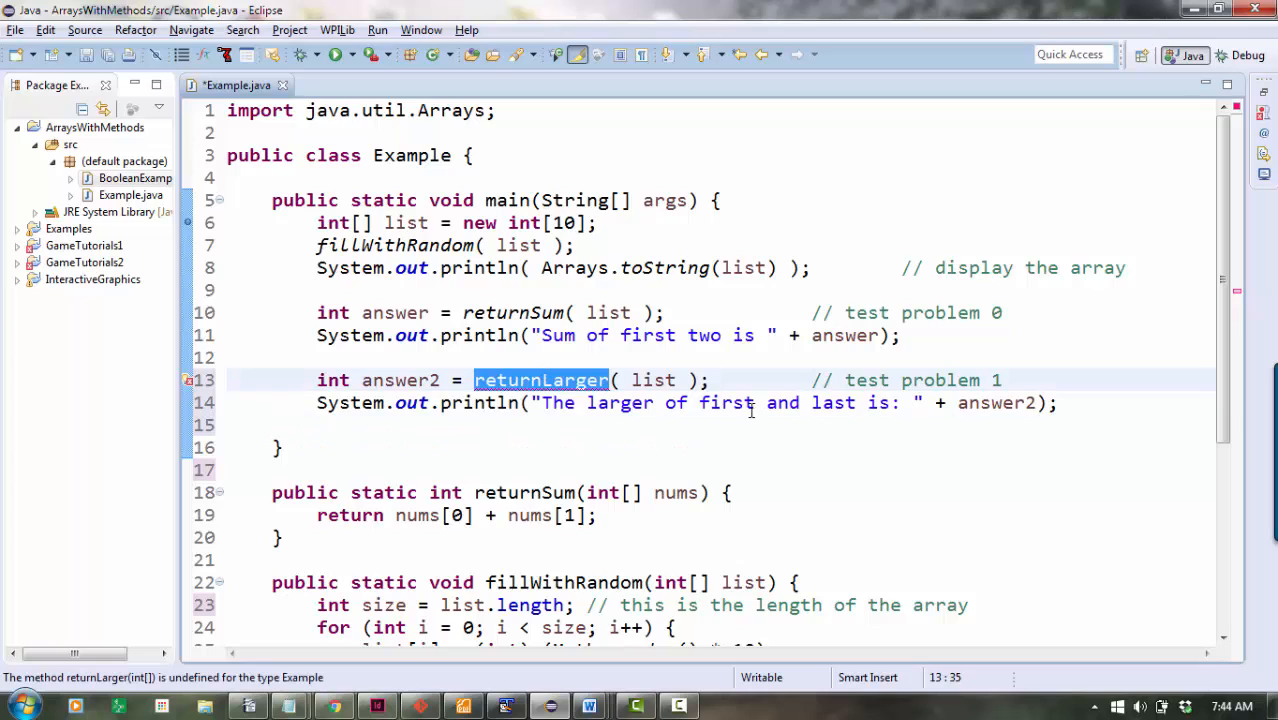
Add int answer2 = returnLarger( list ); // test problem 1 with its println, and begin a new method below main.
double_click(400, 380)
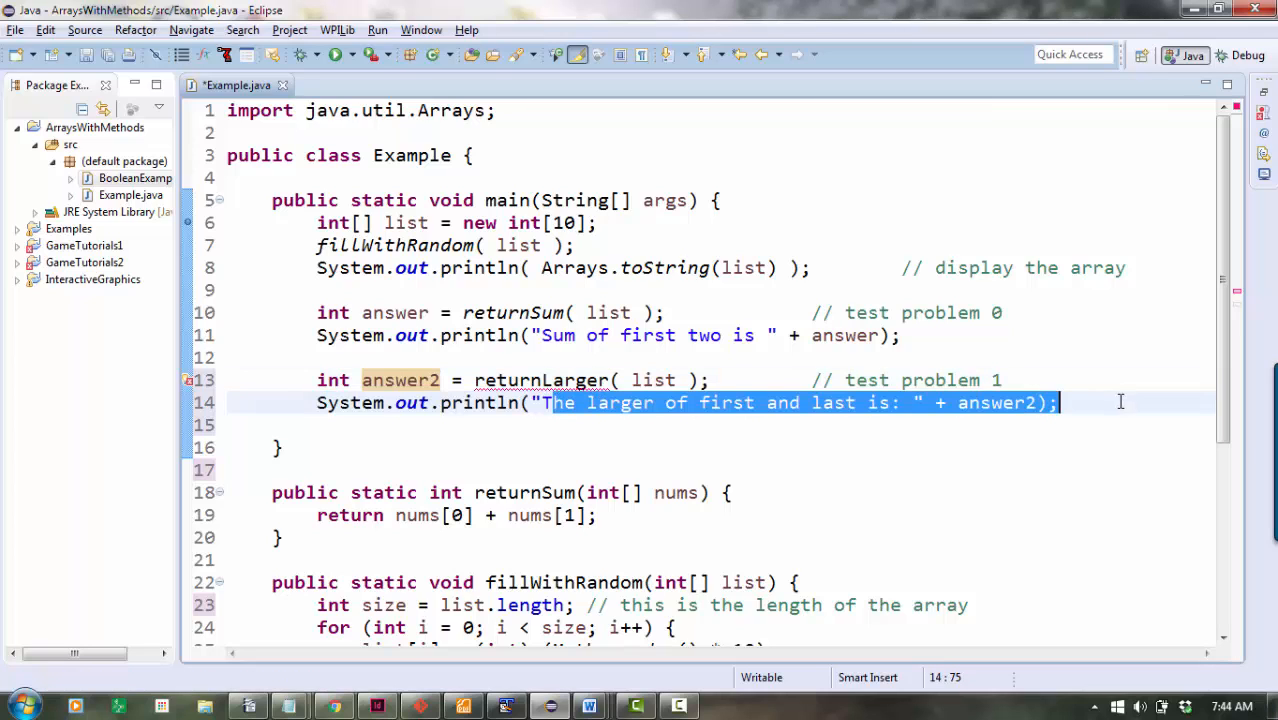
mouse_move(806, 464)
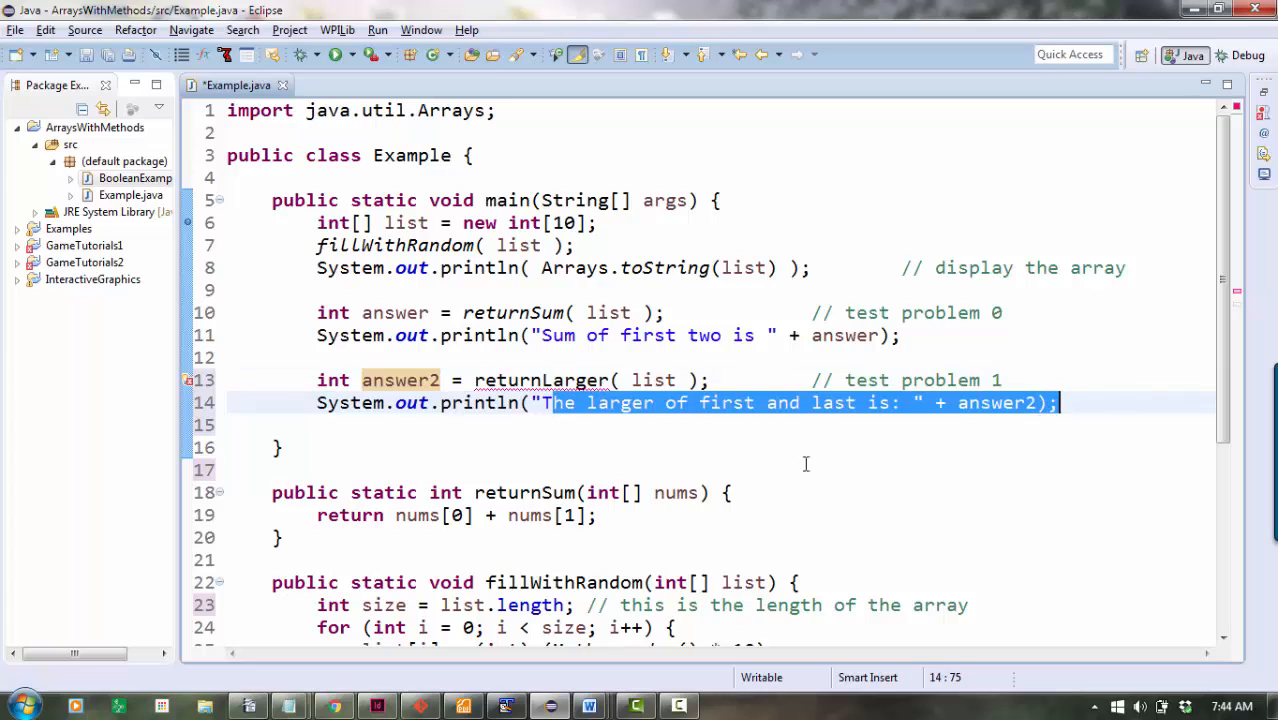
left_click(284, 448)
type("public static int return")
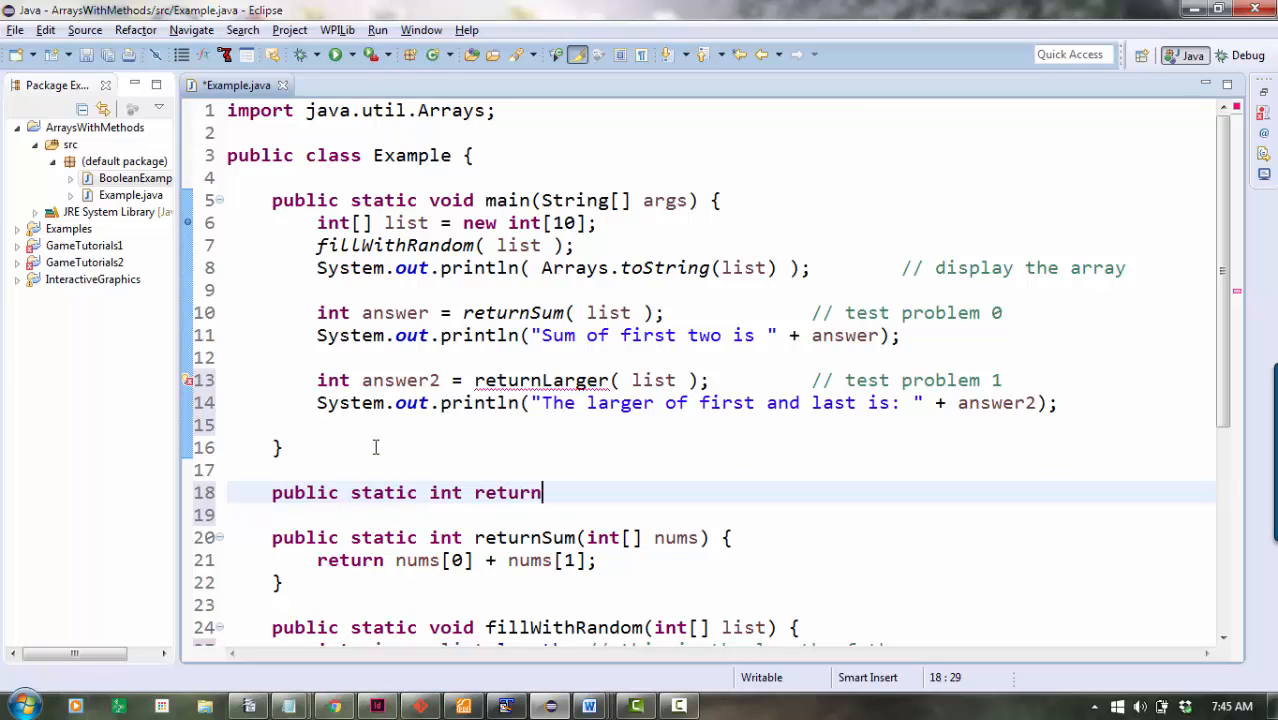
Complete the returnLarger(int[] nums) stub whose body is the comment "// you fill this in".
type("Larger(int[] )")
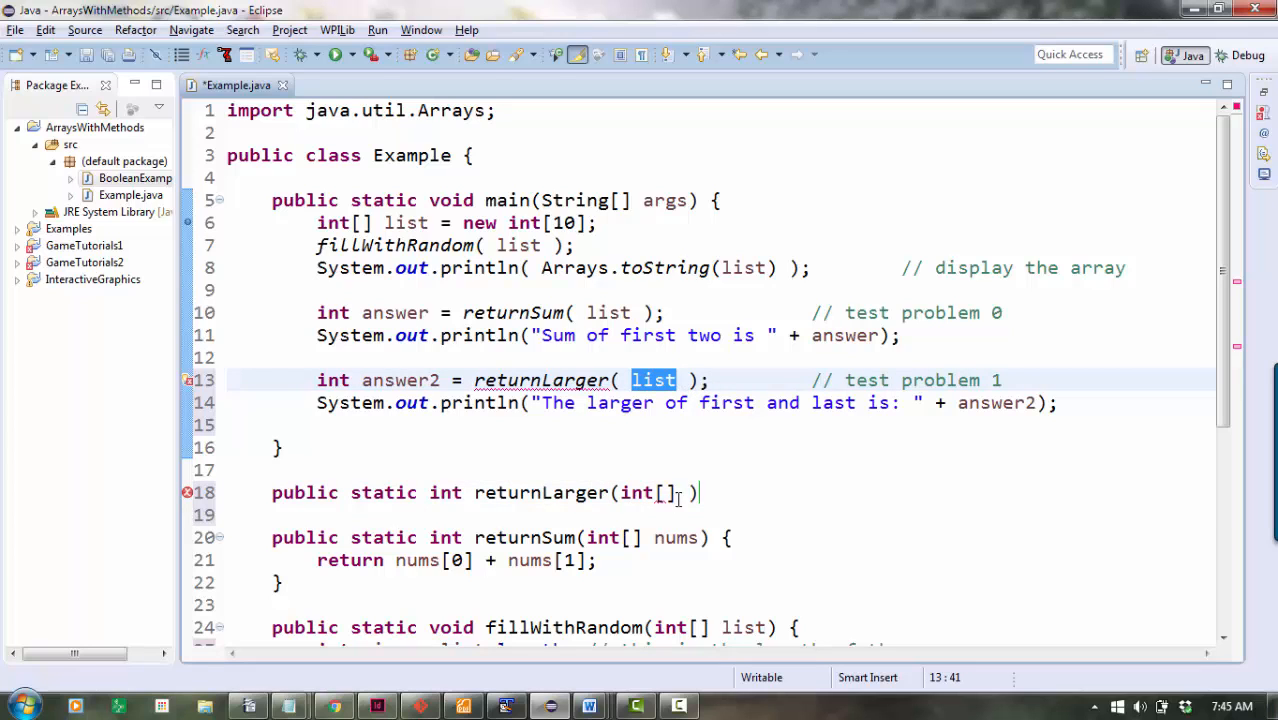
type("nums) }")
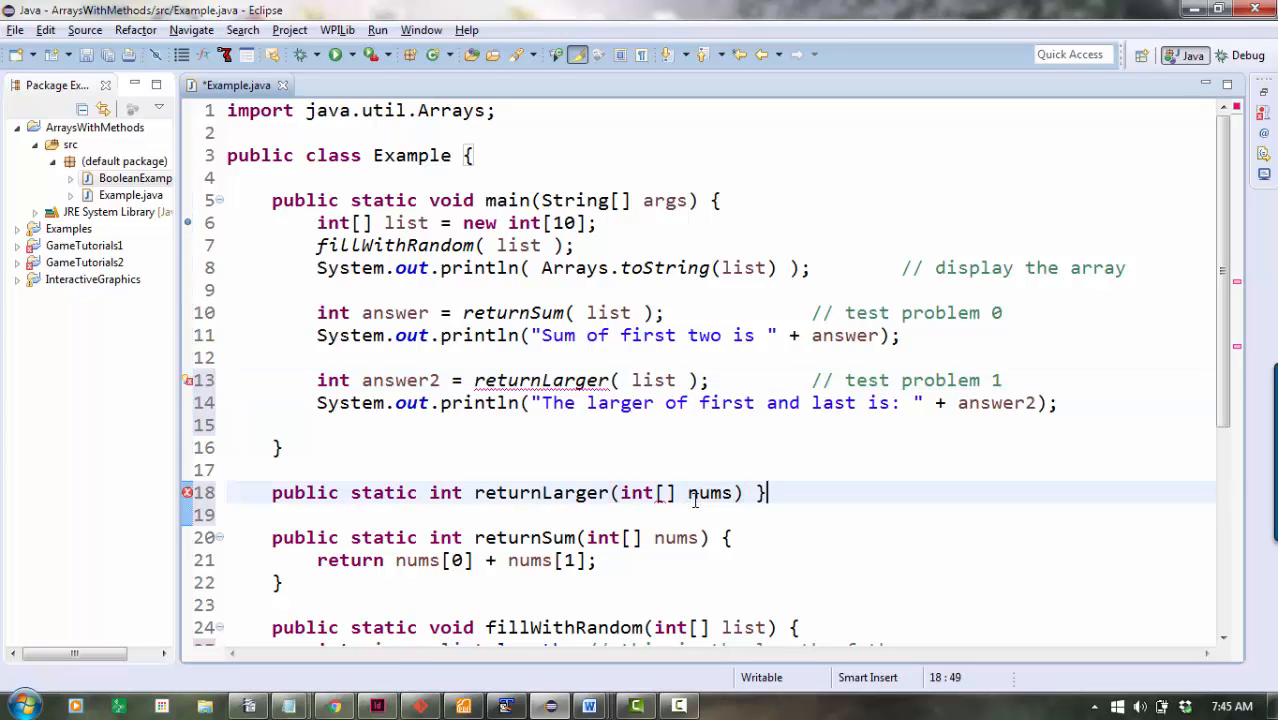
type("// you")
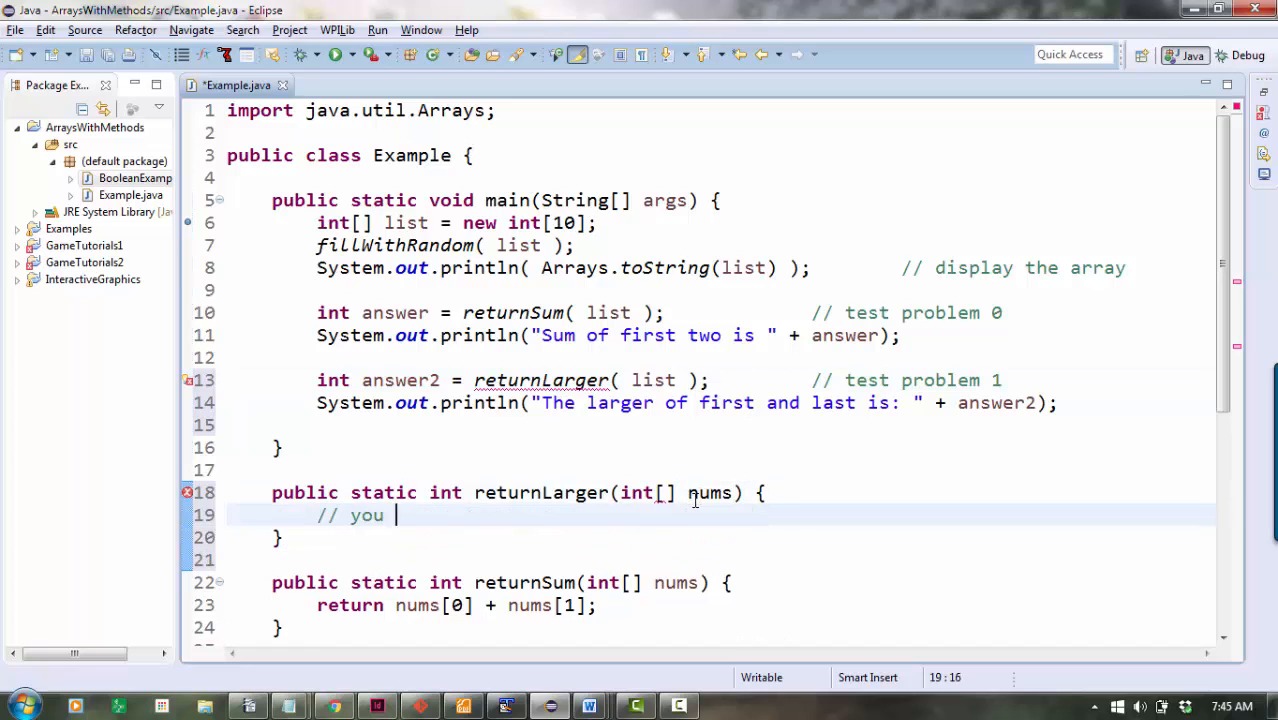
type("fill this in")
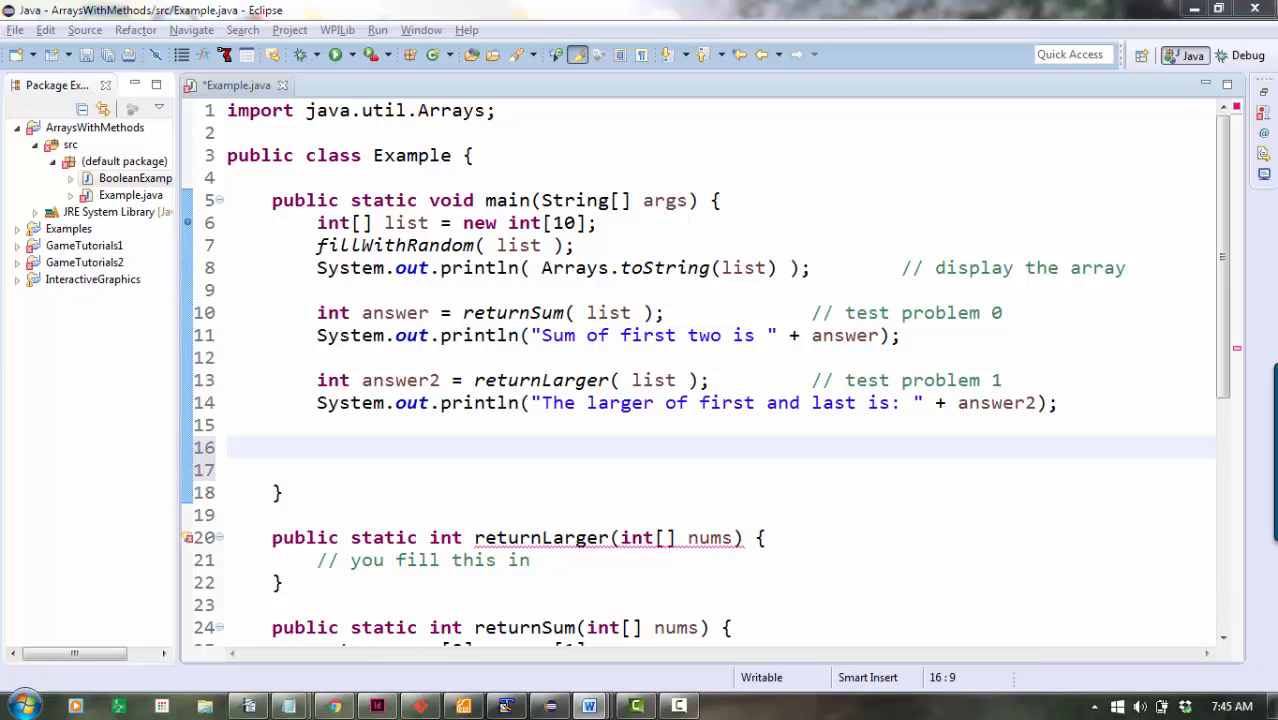
mouse_move(644, 480)
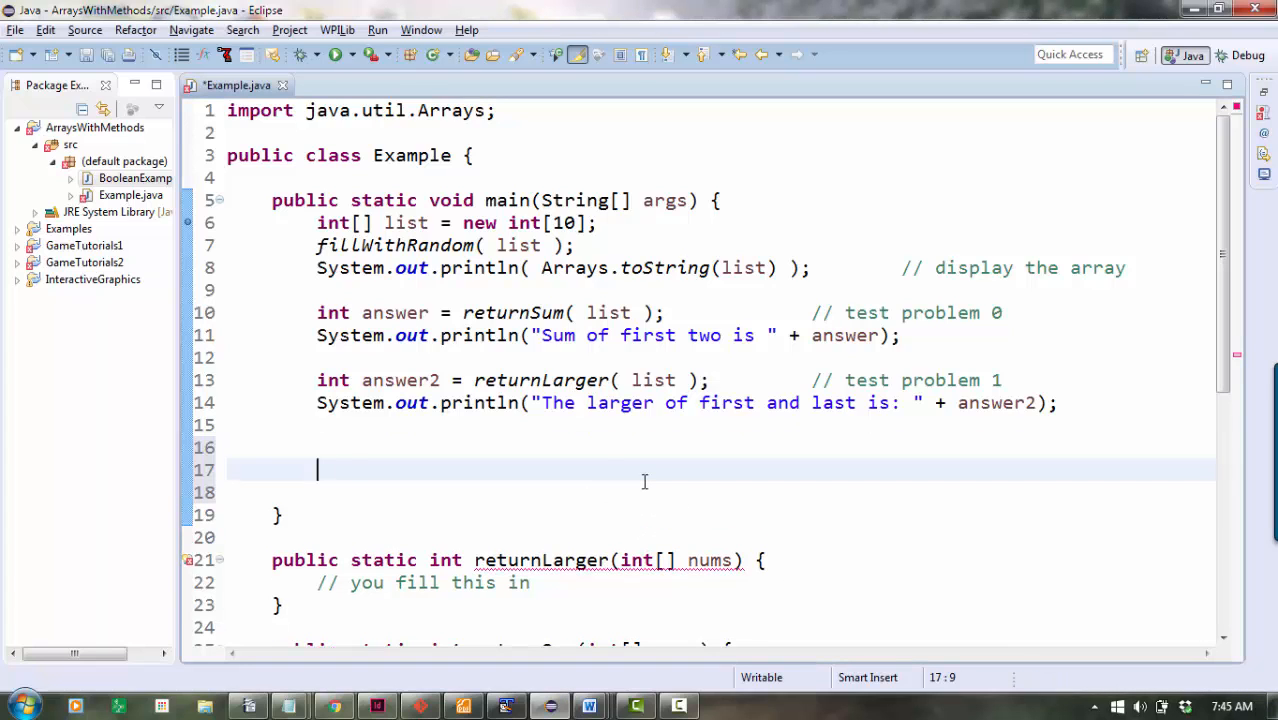
Declare a boolean assigned from sameFirst(list, list) on a new line in main.
type("boolean areS")
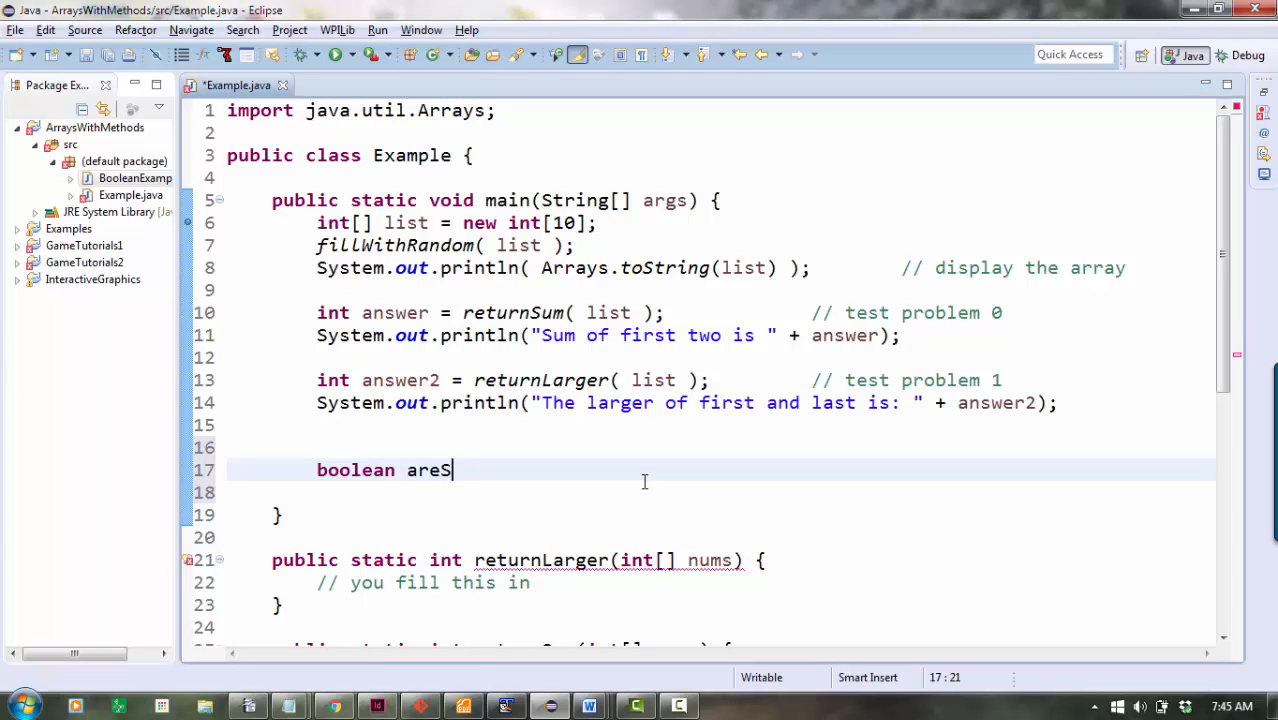
type("ame")
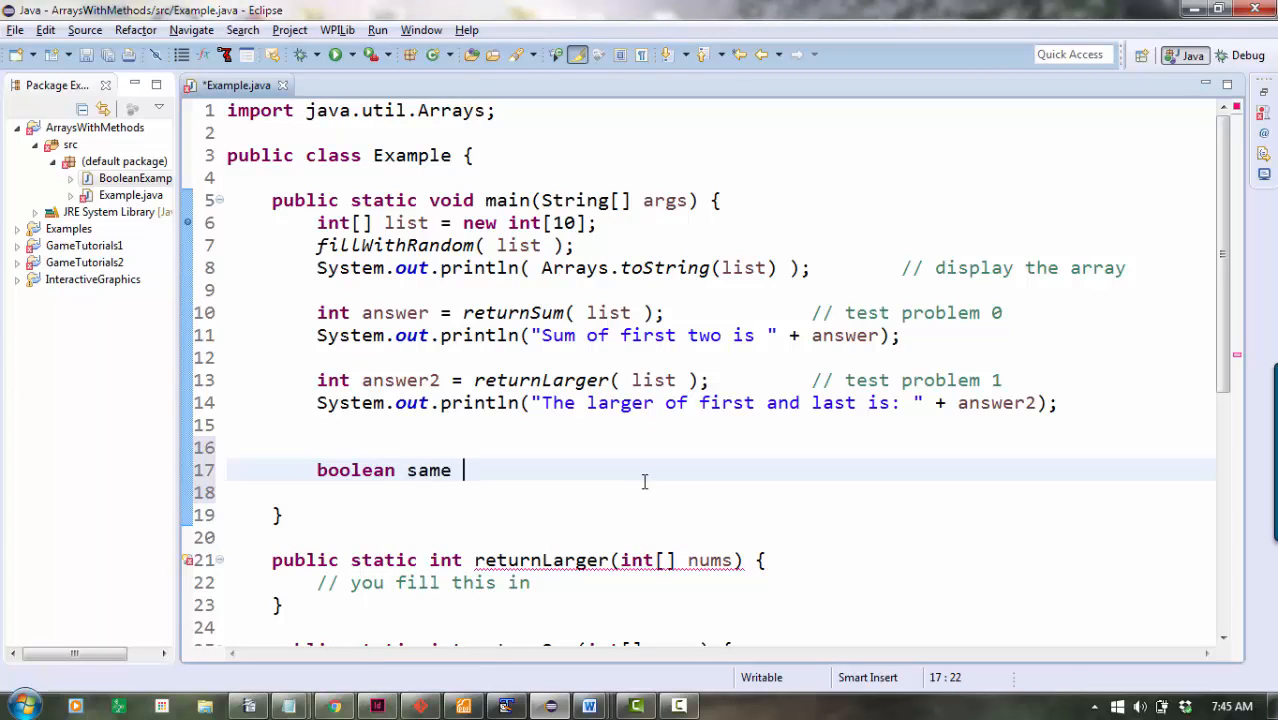
type("= sameFi")
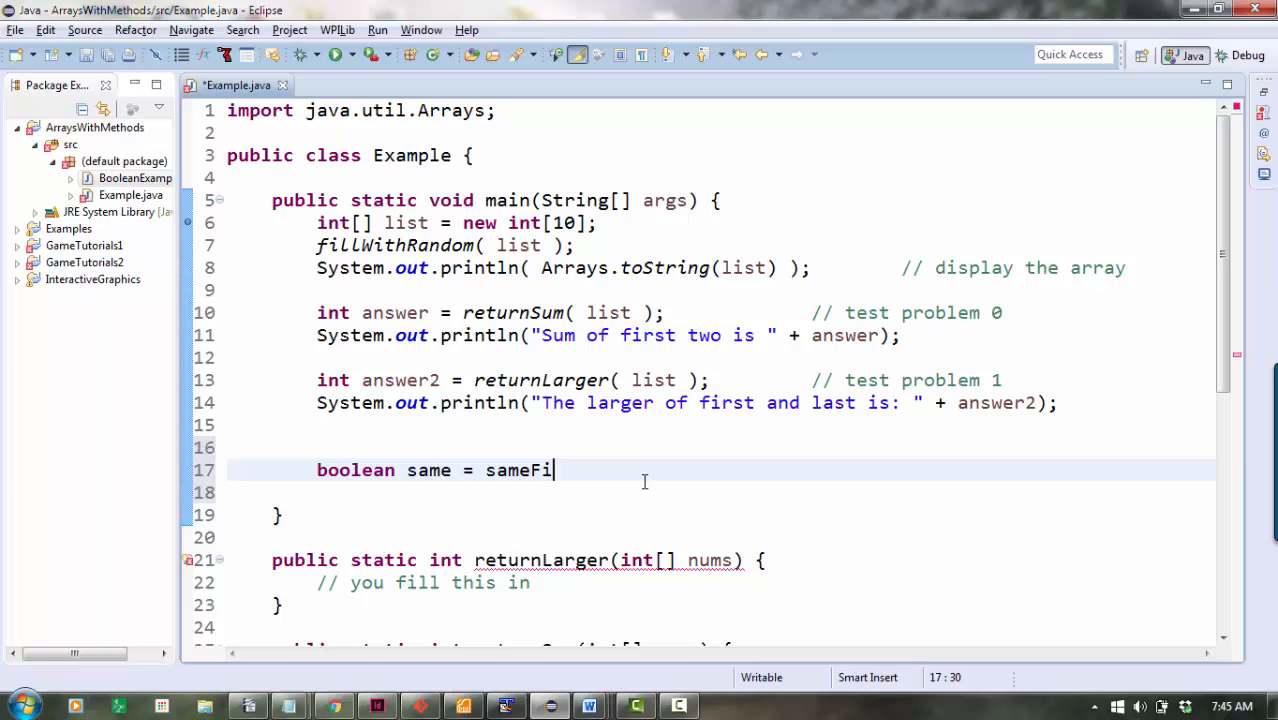
type("rst()")
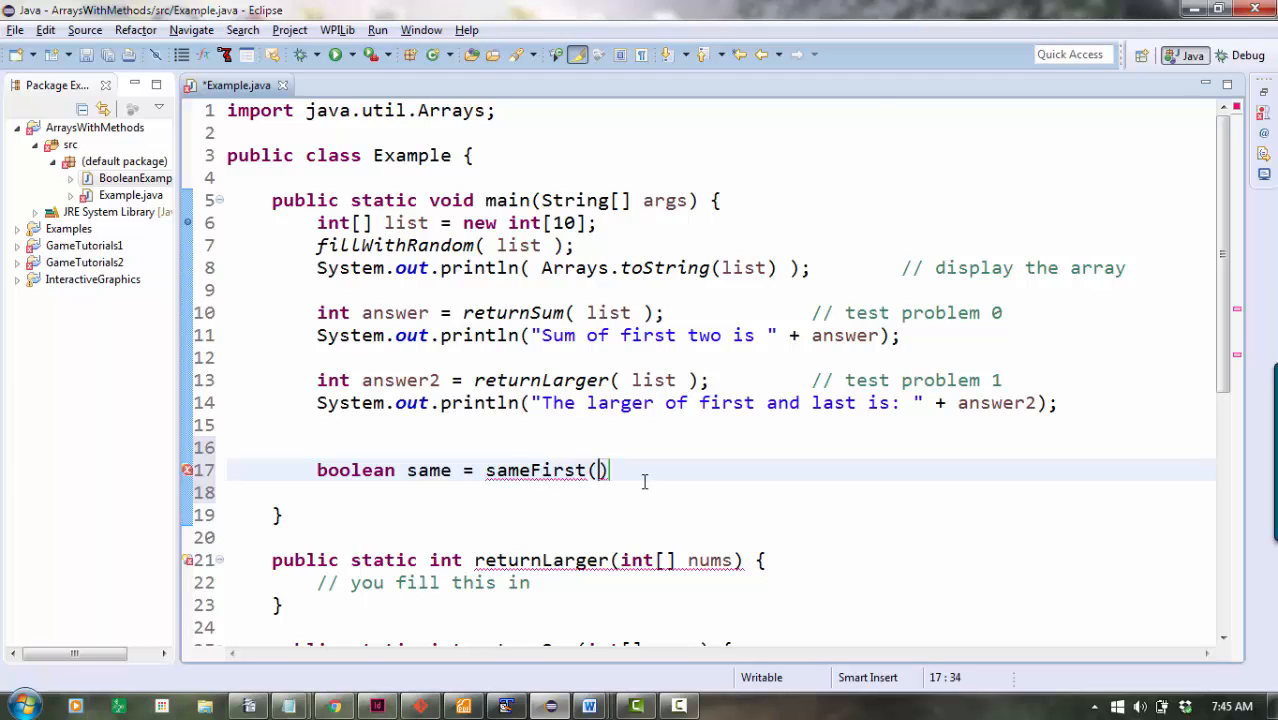
type("list, list) {")
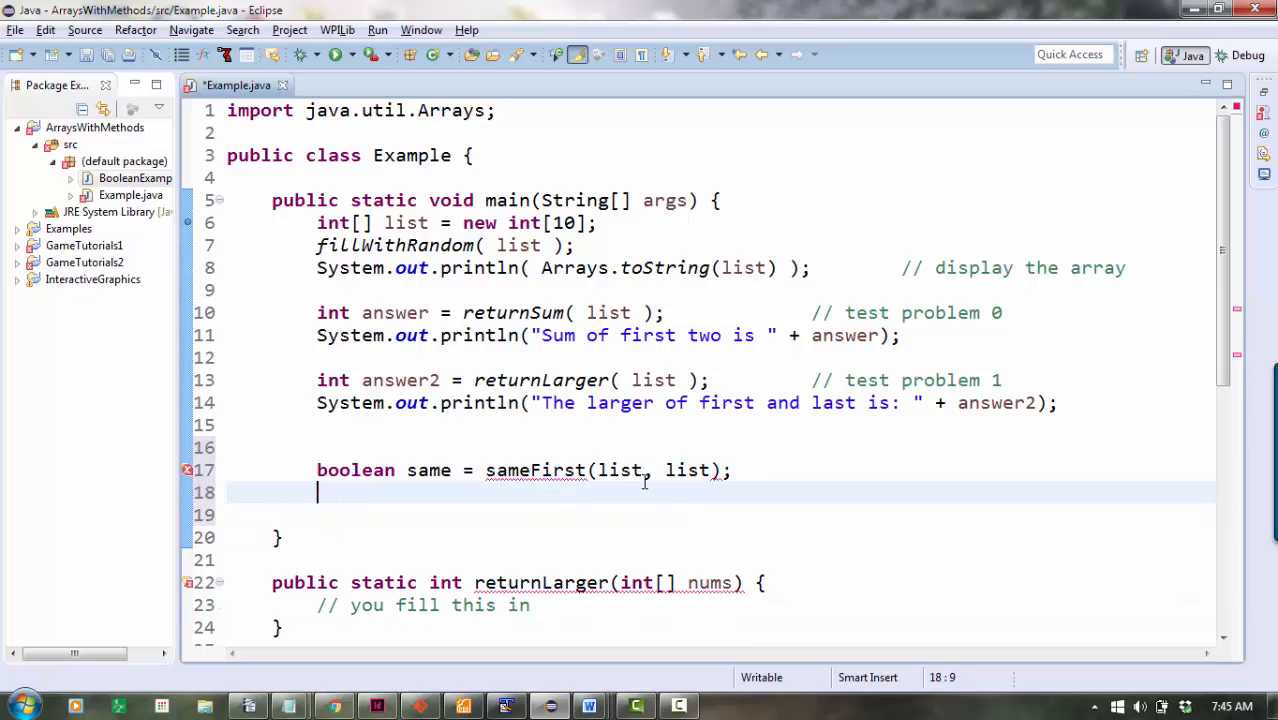
Review the uses of list and open a new line above the sameFirst test.
double_click(620, 470)
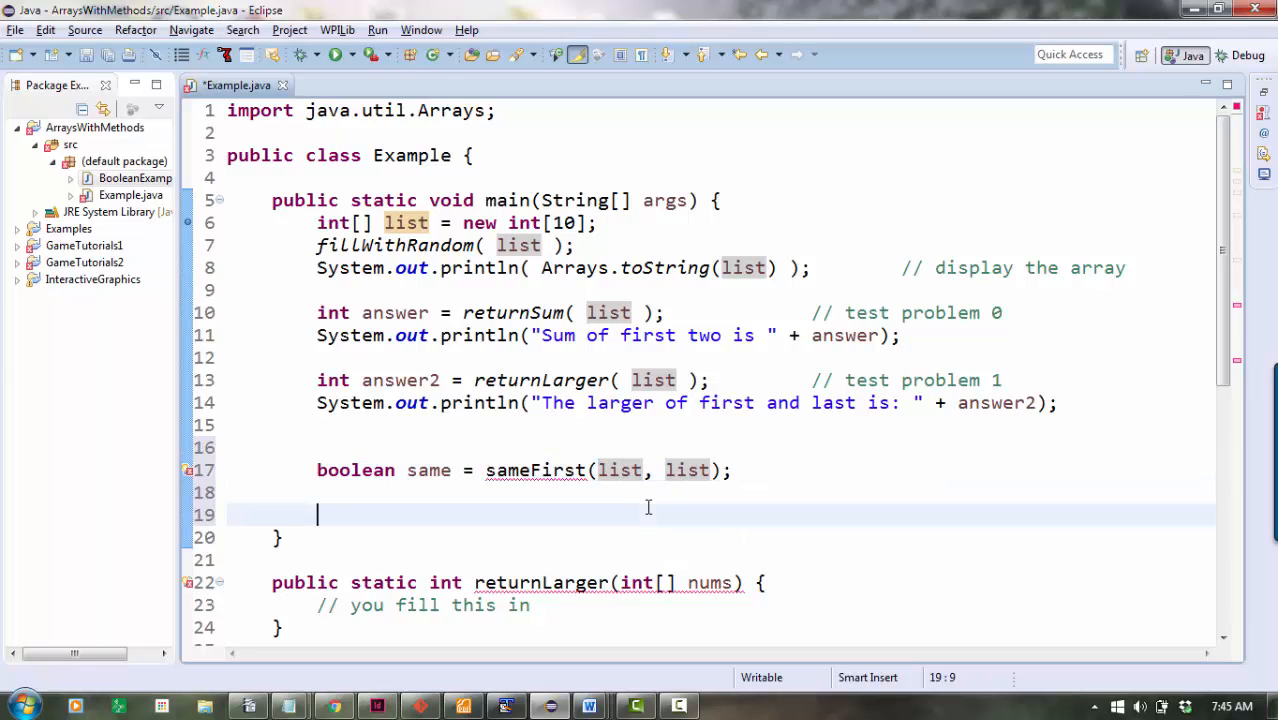
left_click(620, 470)
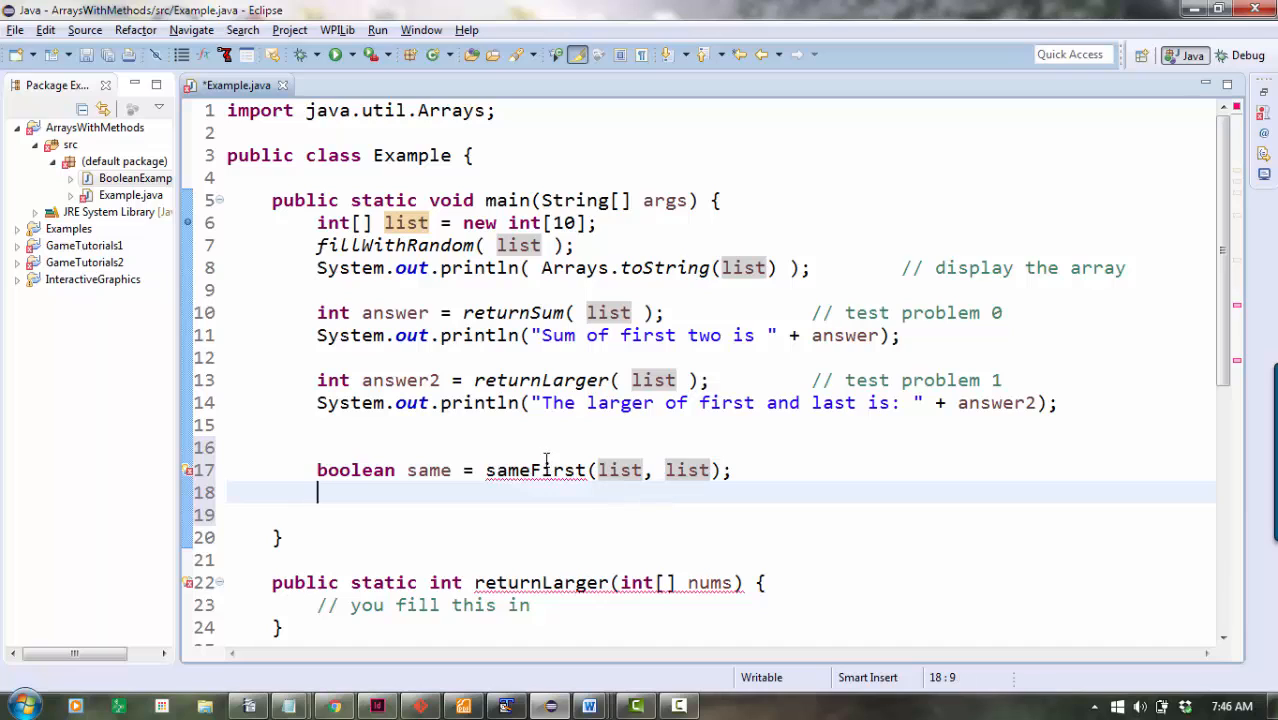
left_click(318, 448)
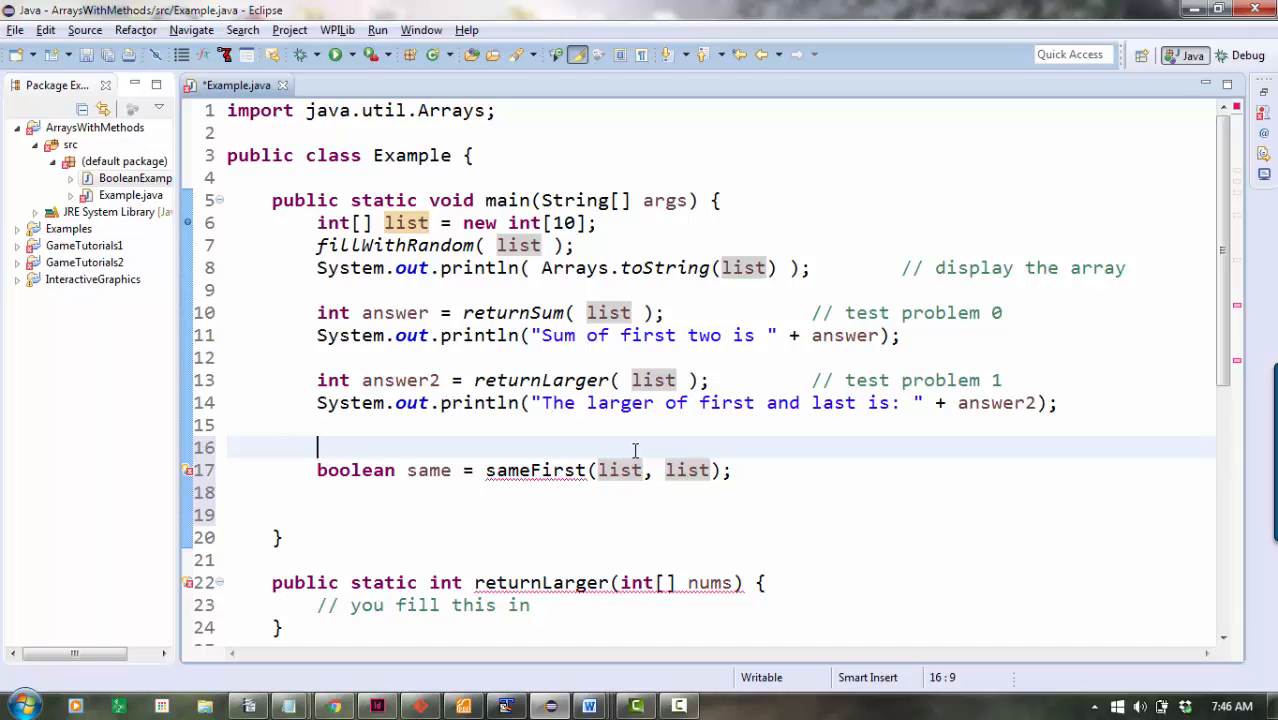
Declare int[] list2 = new int[10]; and fill it with fillWithRandom( list2 );.
type("int[]")
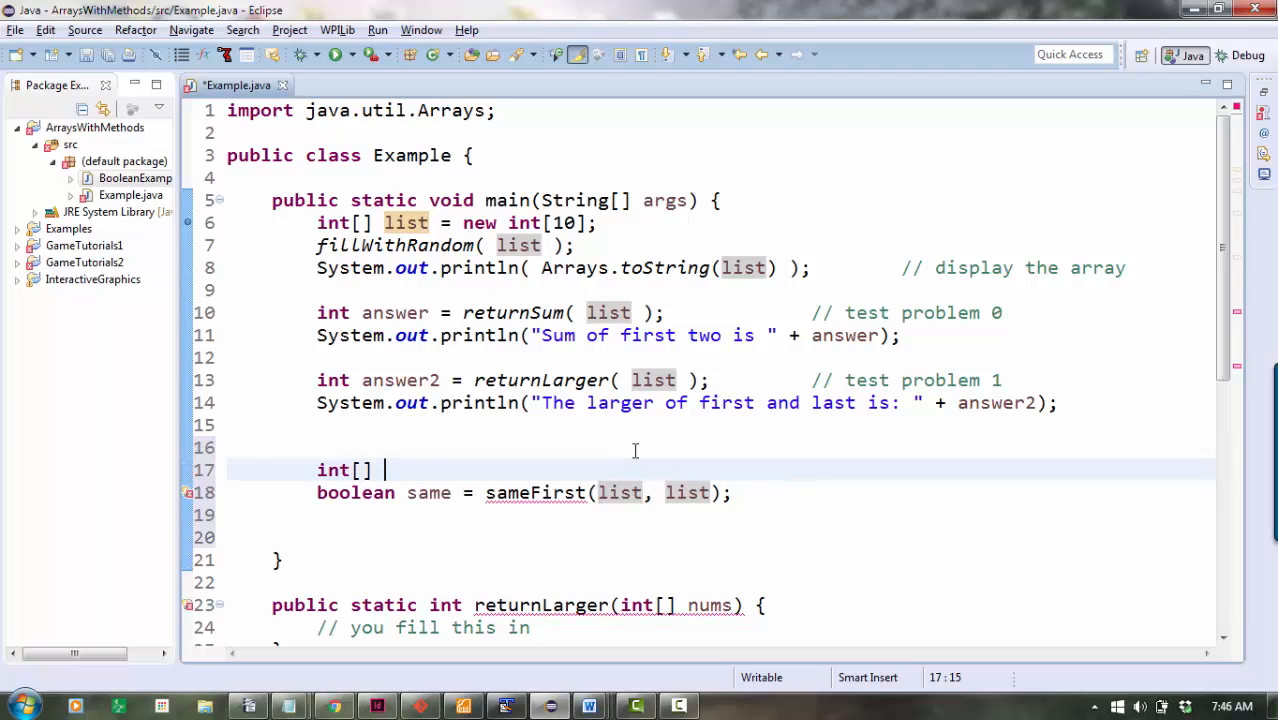
type("list2 = new int[]")
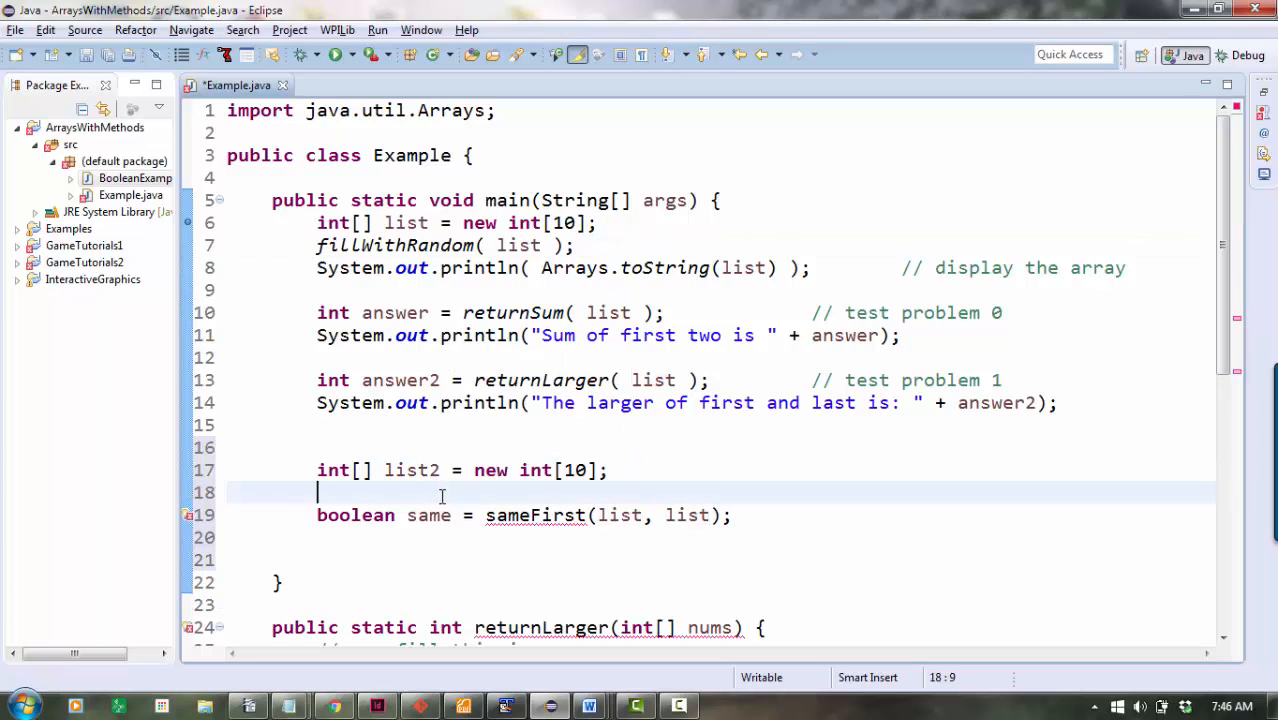
type("fillWithRandom( list2 );")
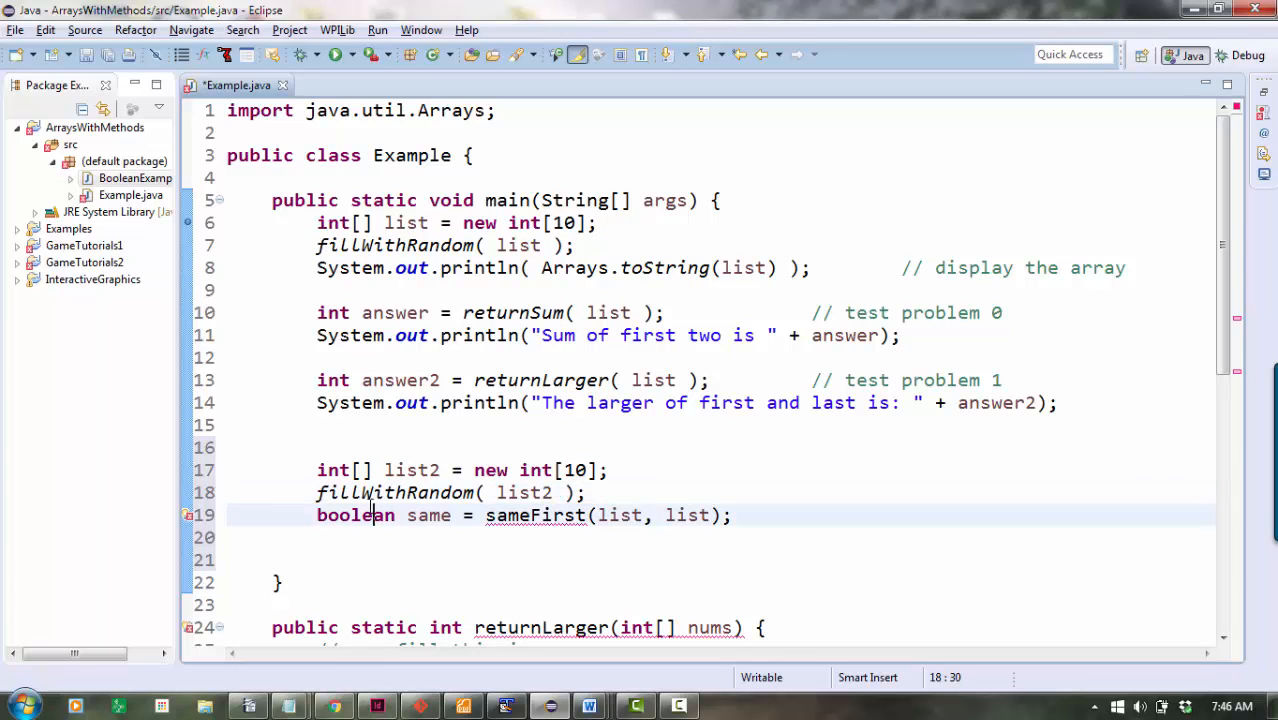
Change the sameFirst call to compare list against list2.
double_click(524, 492)
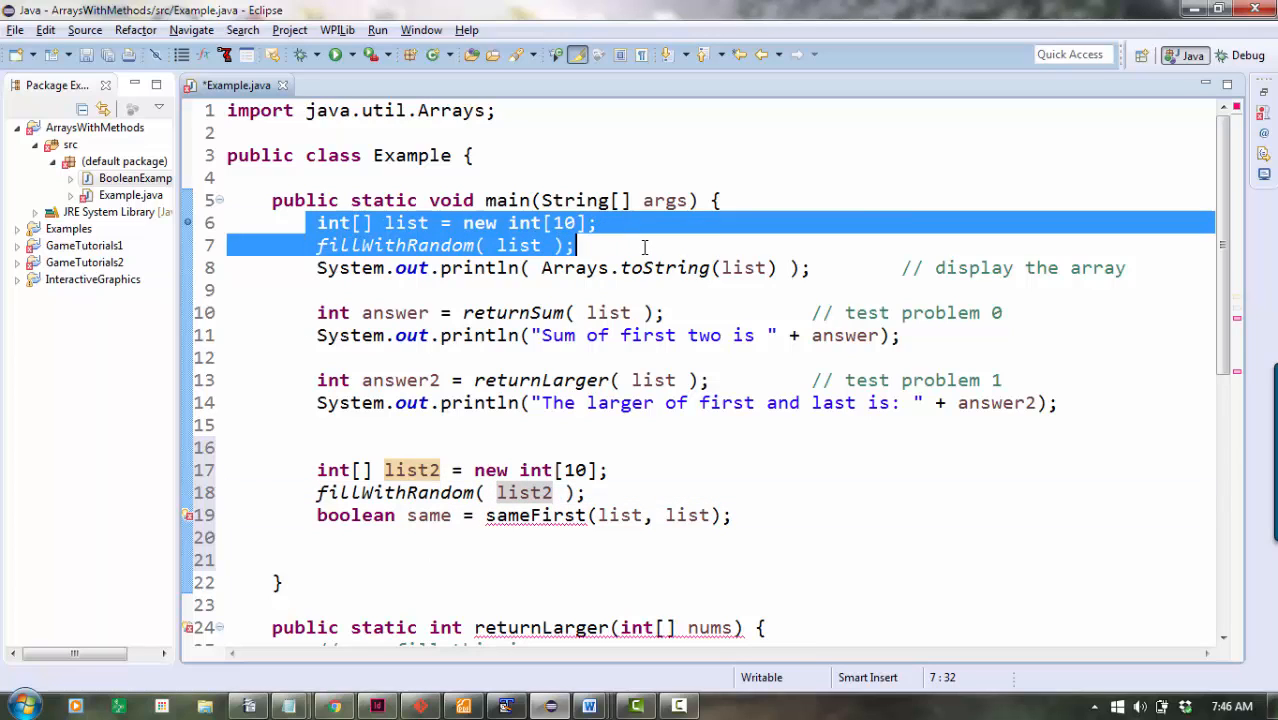
left_click(590, 492)
type("2")
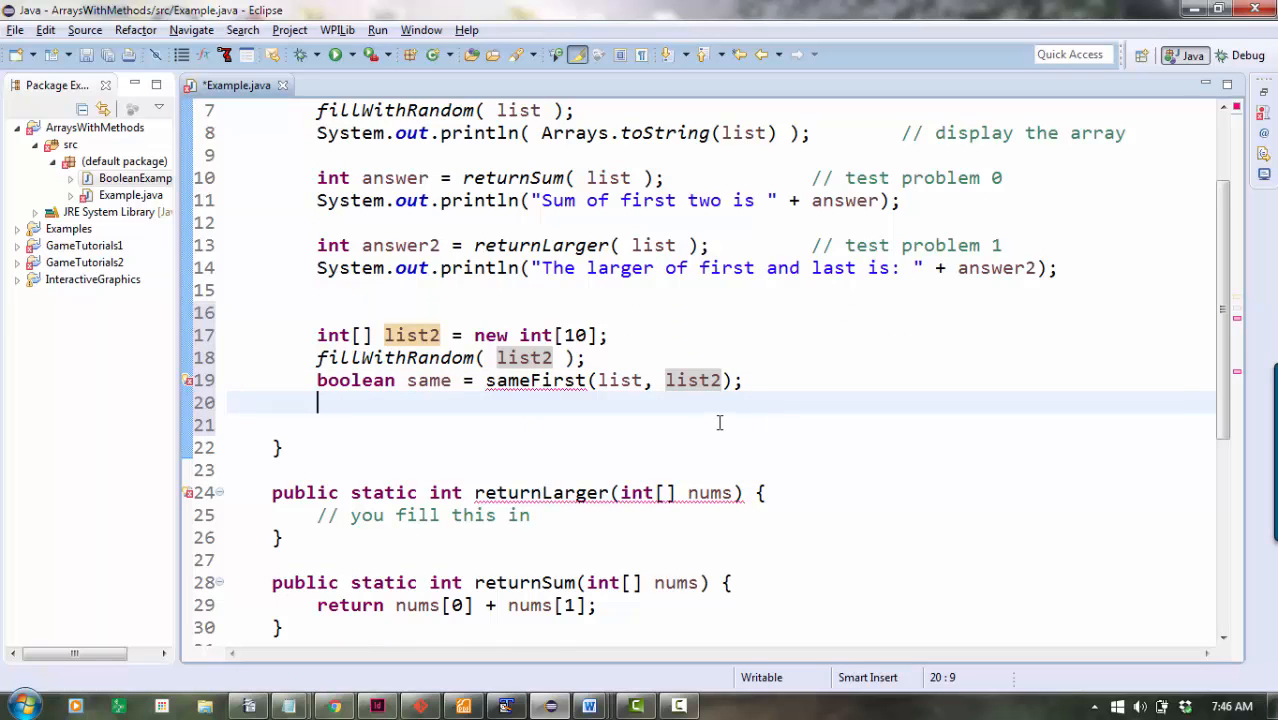
Print the boolean same and reuse the Arrays.toString display line after filling list2.
type("System.out.")
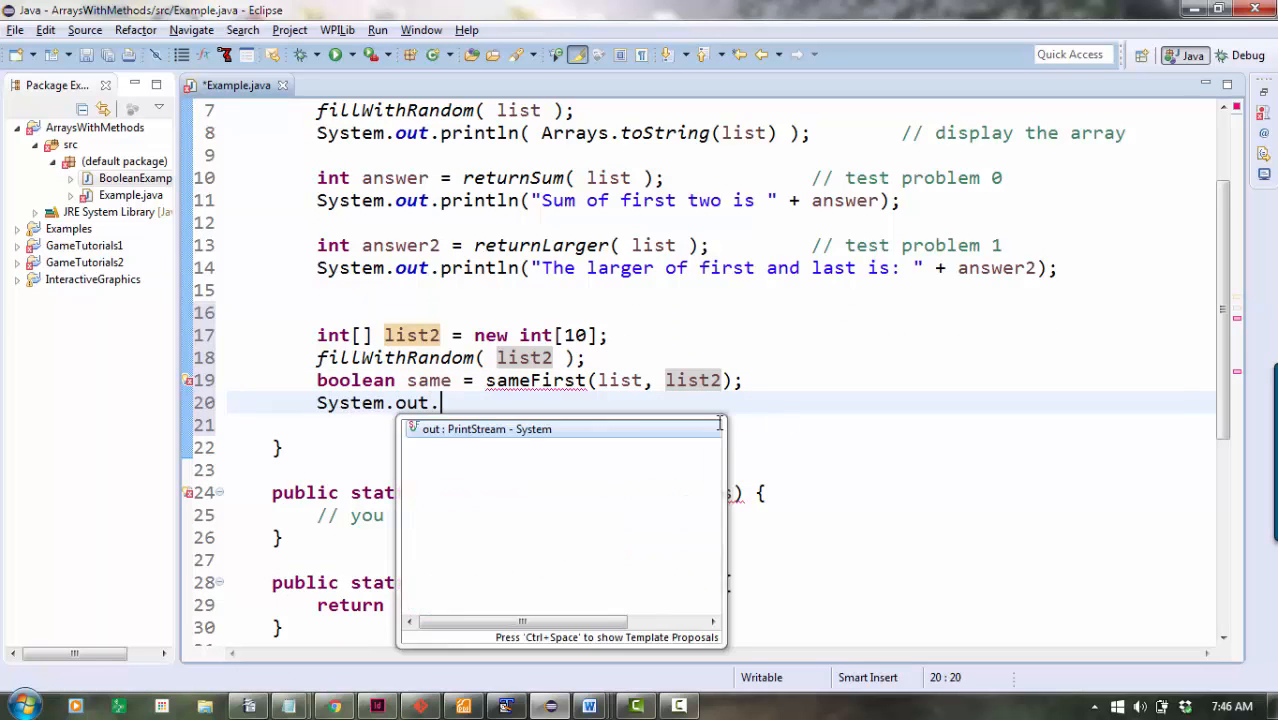
type("println(same);")
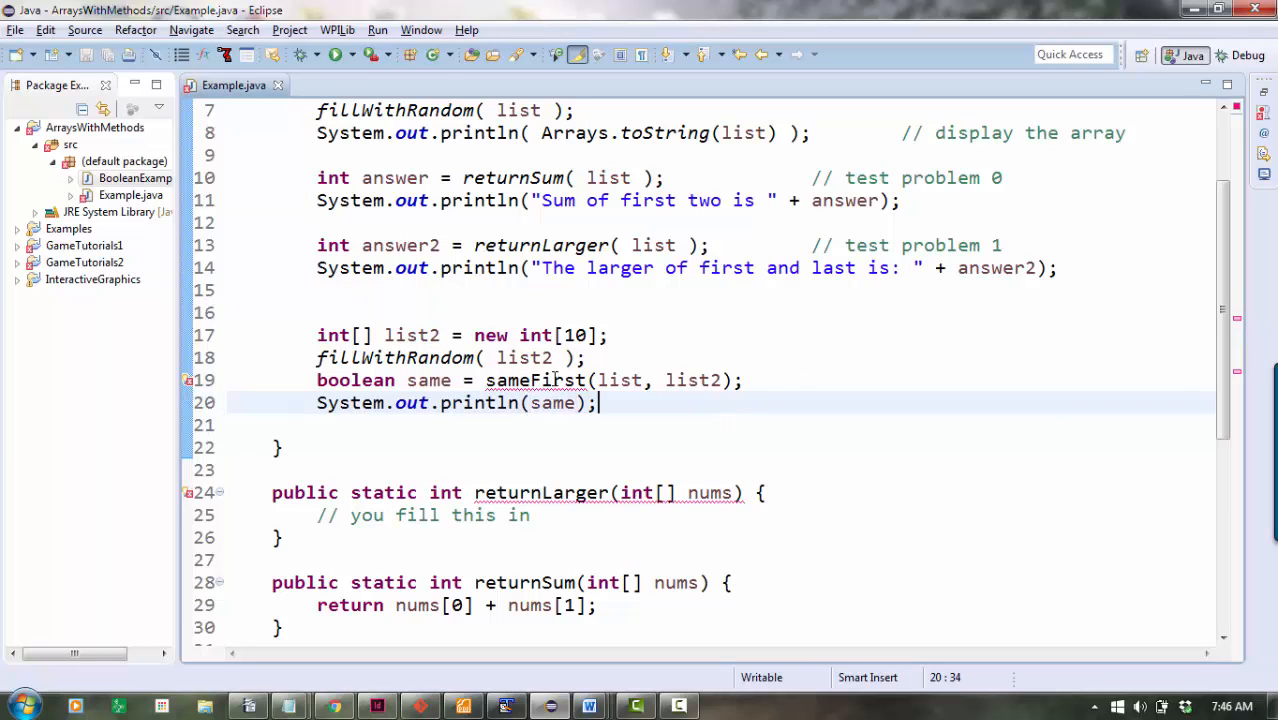
mouse_move(538, 380)
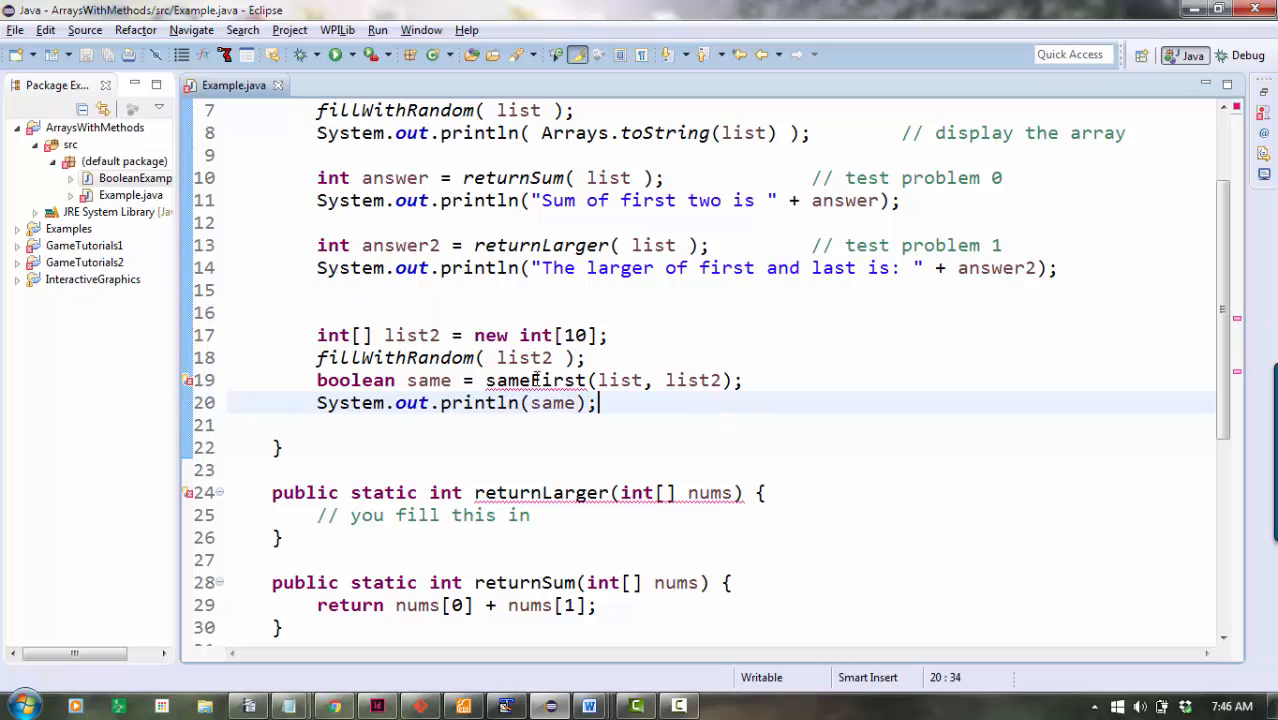
double_click(692, 380)
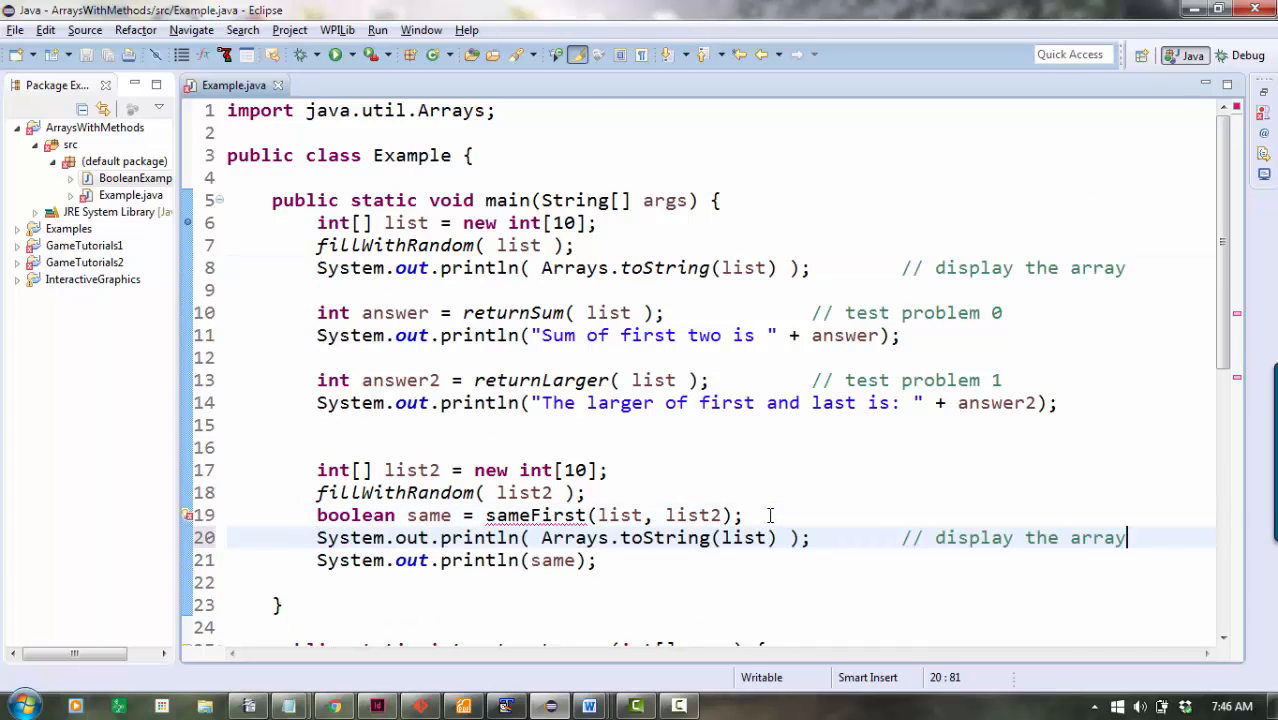
scroll("down", 3)
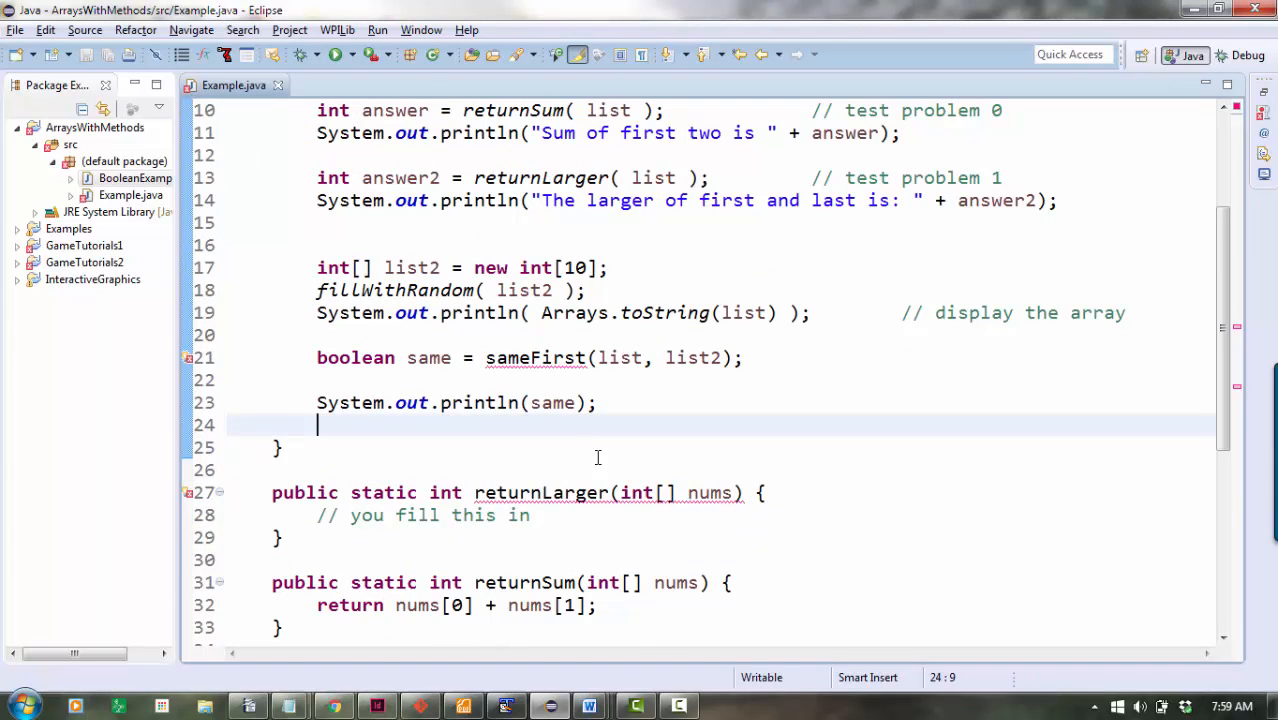
mouse_move(408, 442)
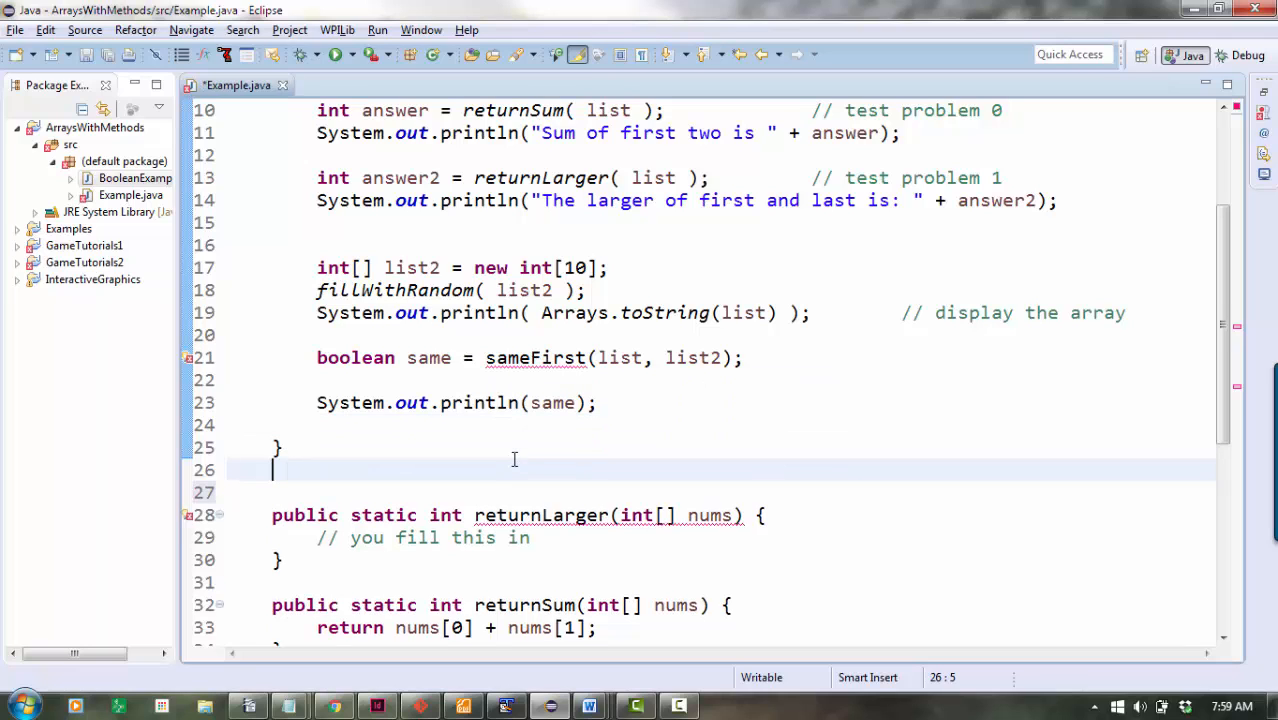
Start the public static boolean sameFirst method header below main.
type("public")
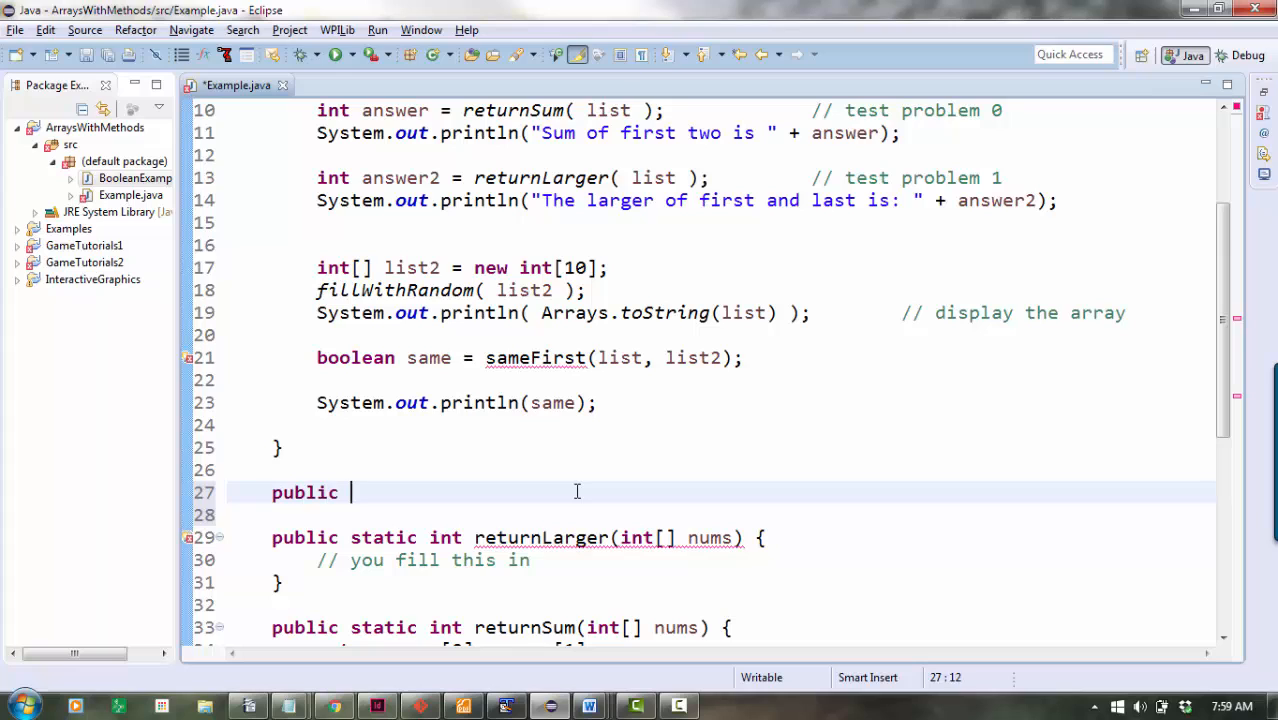
type("static __")
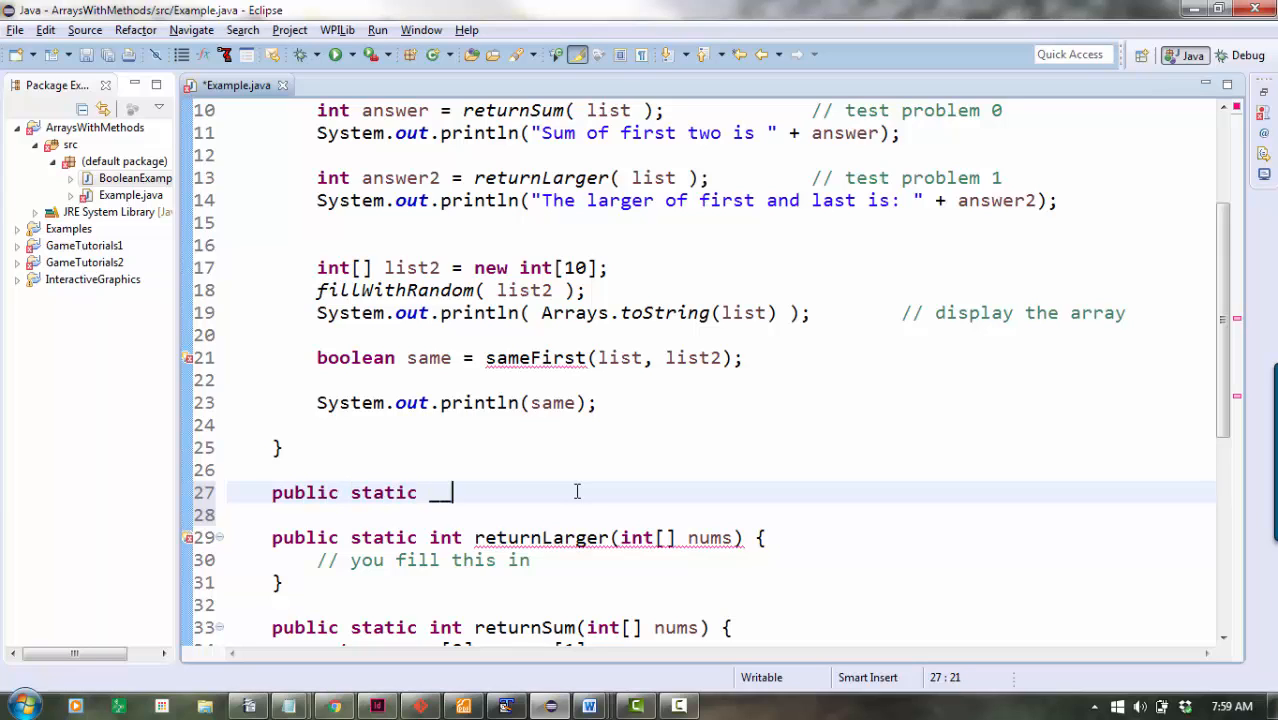
type("sameirst( _____ ) {")
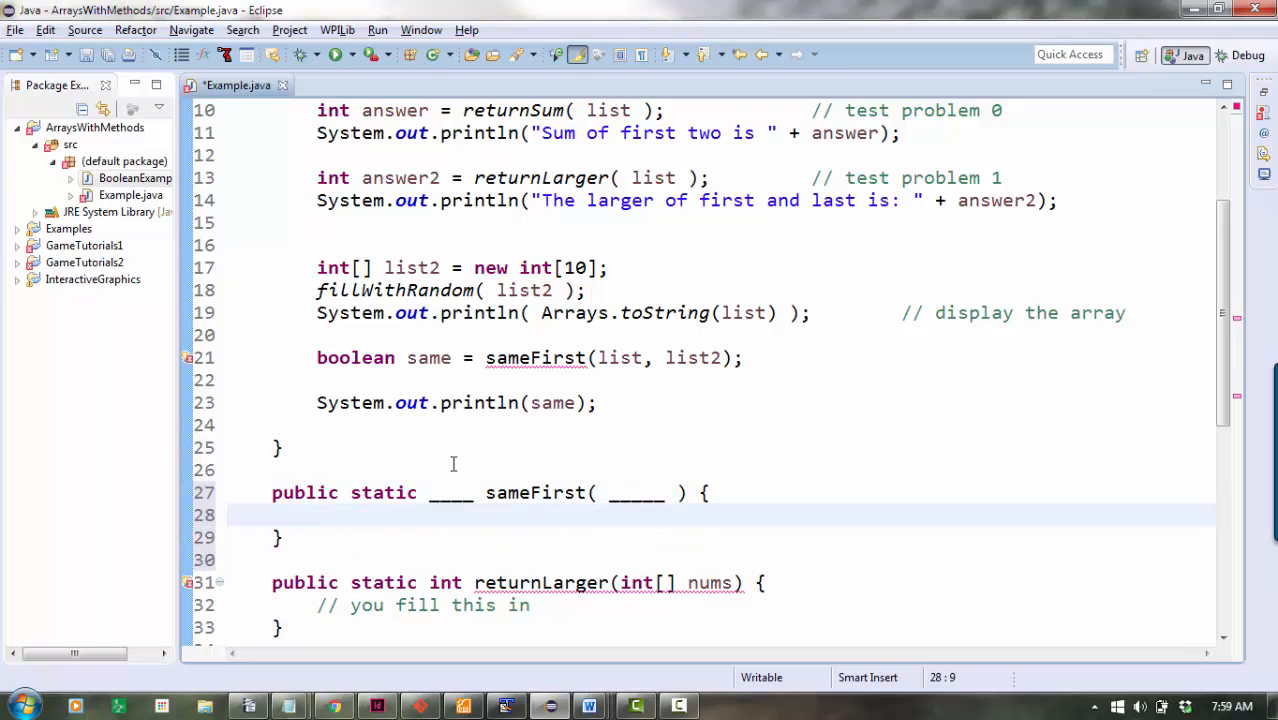
double_click(452, 492)
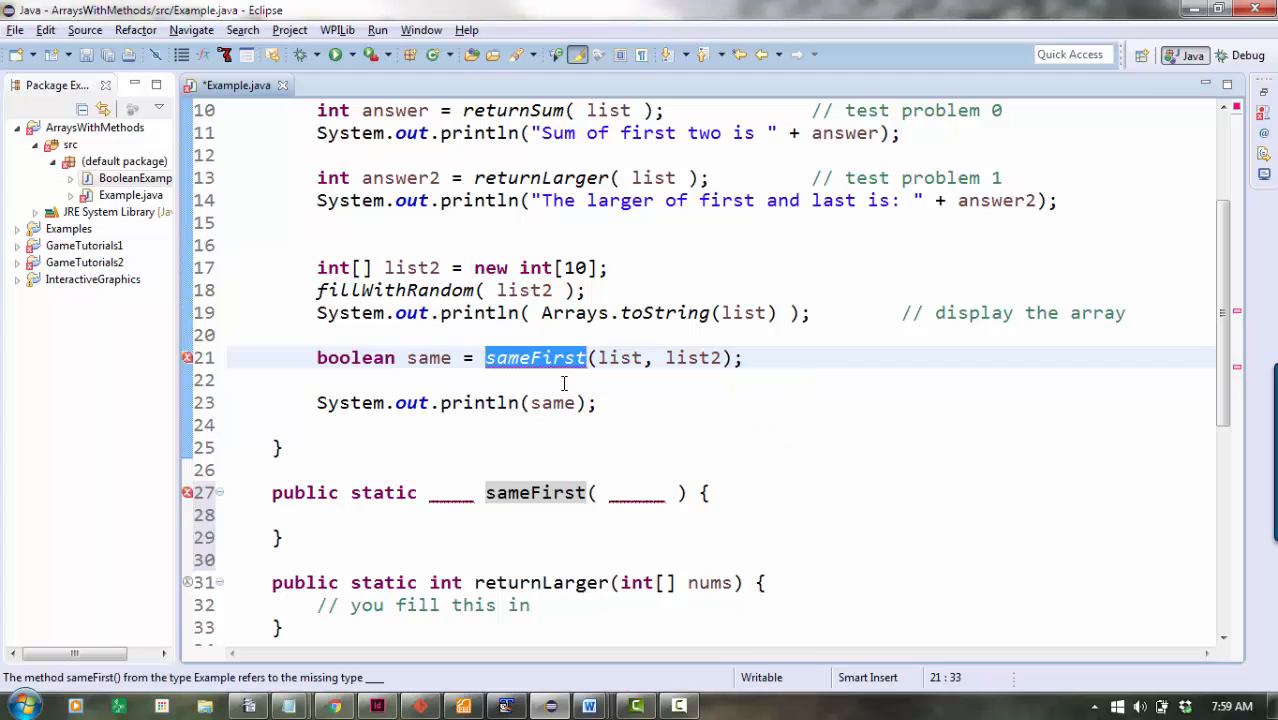
mouse_move(512, 364)
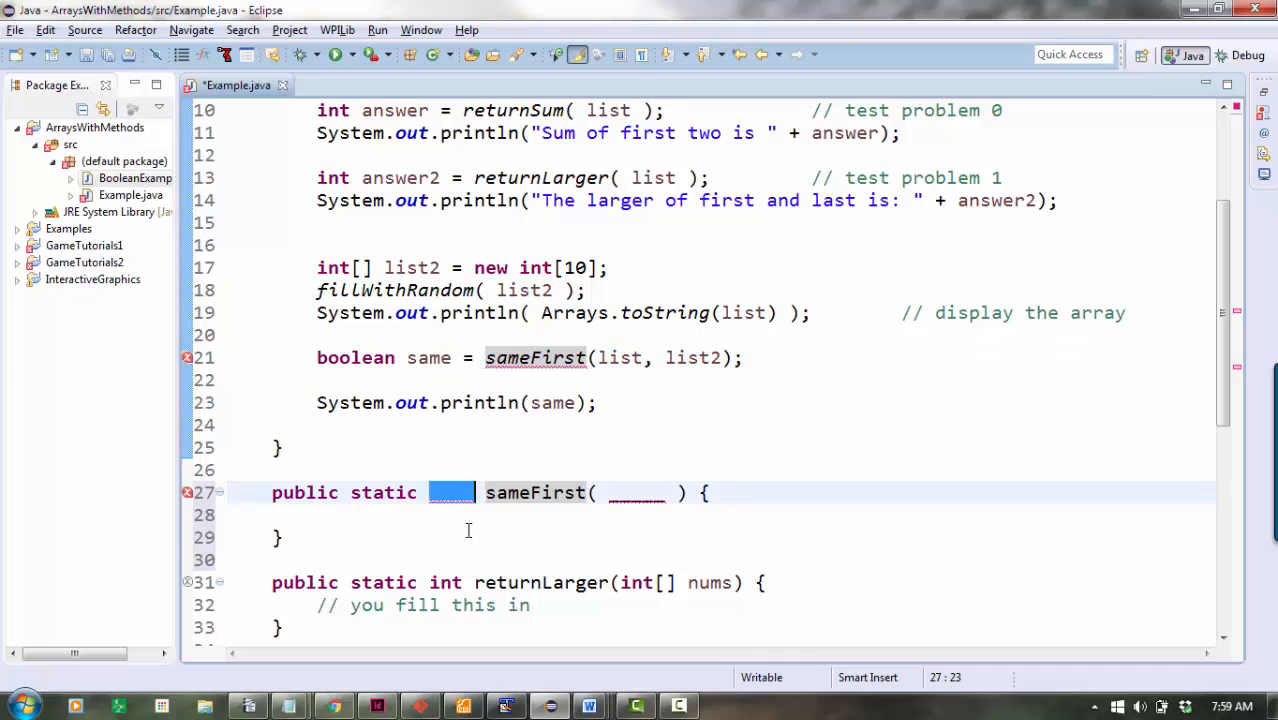
type("boolean")
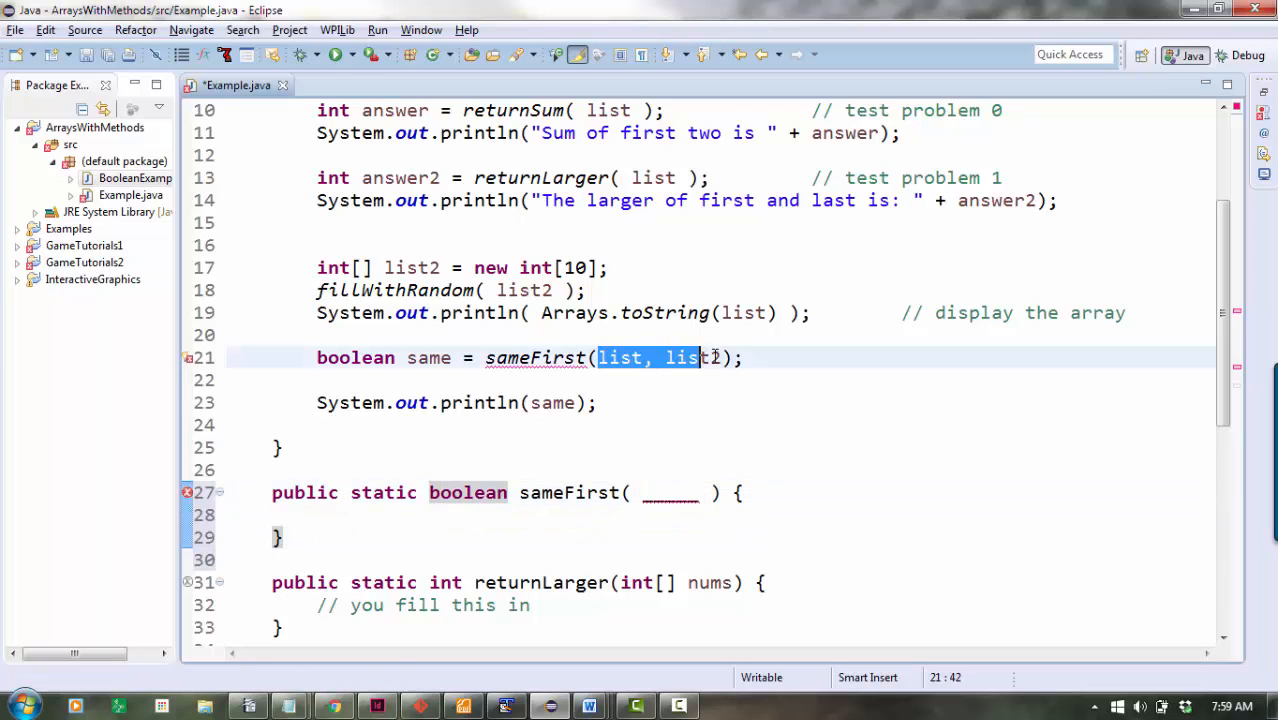
type("2")
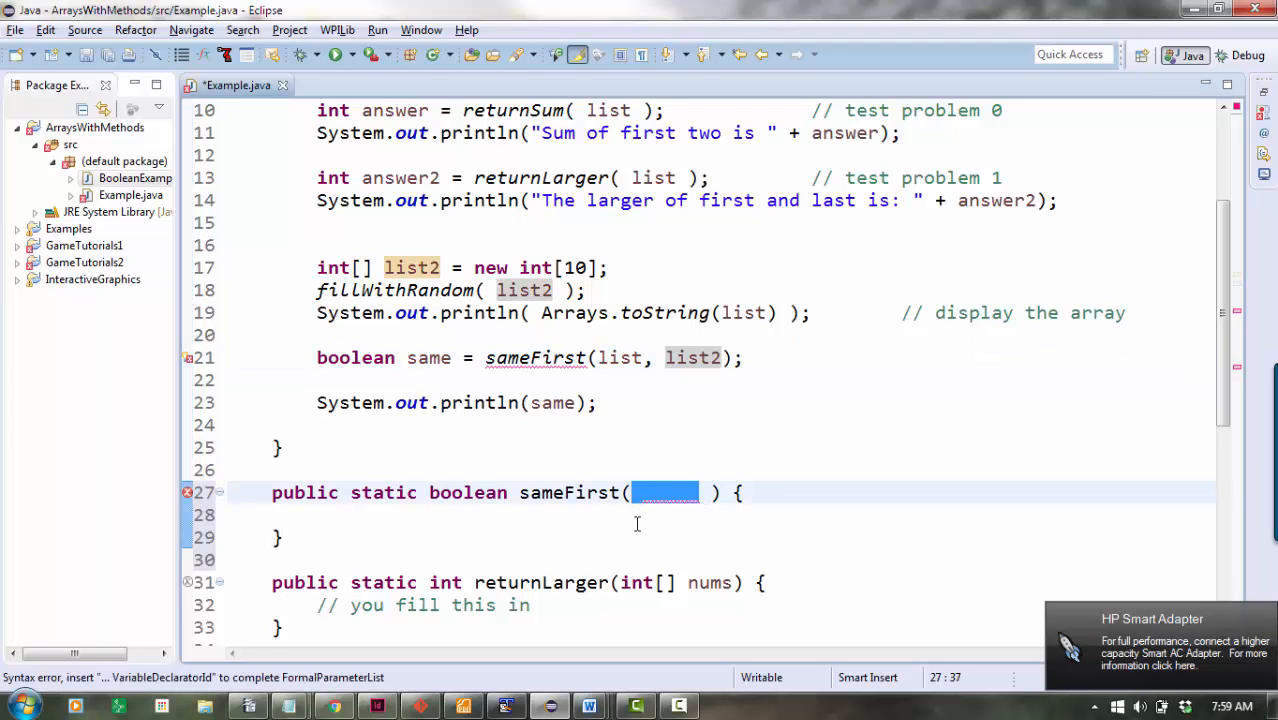
Give sameFirst the parameters int[] nums1 and int[] nums2 with an empty body.
type("int[]")
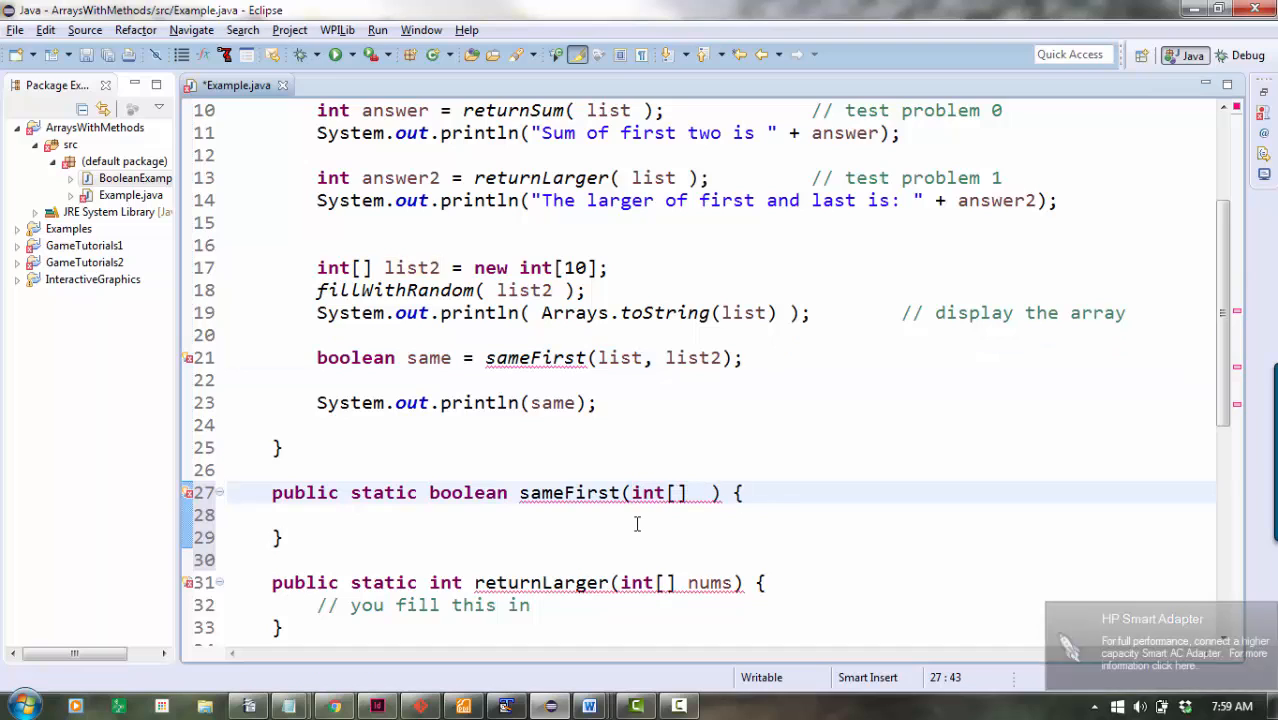
type("nums1, int[]")
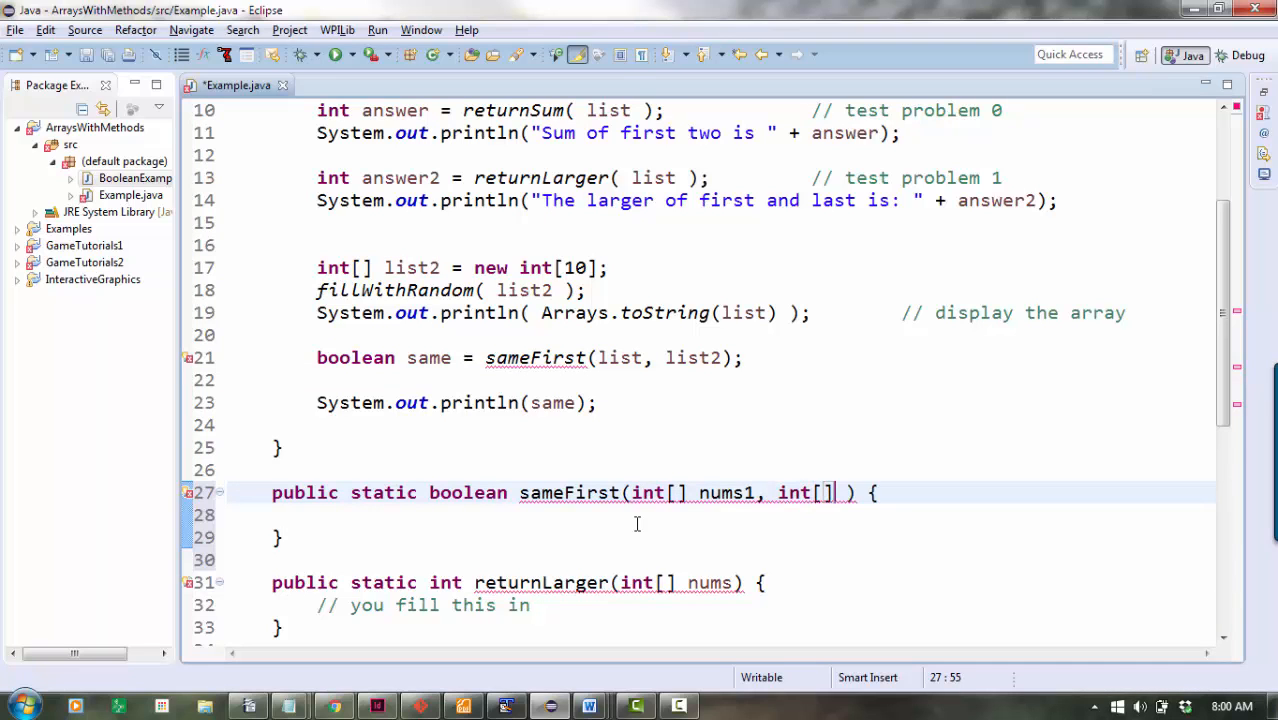
type("nums2")
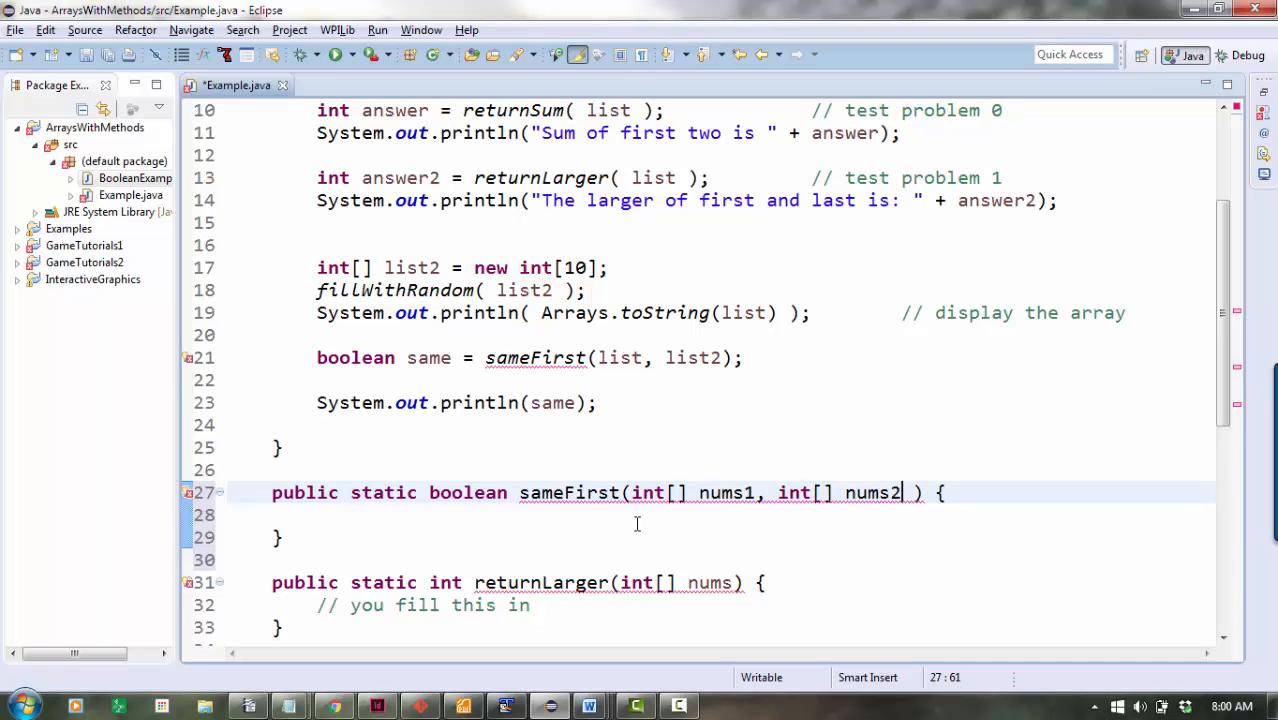
double_click(872, 492)
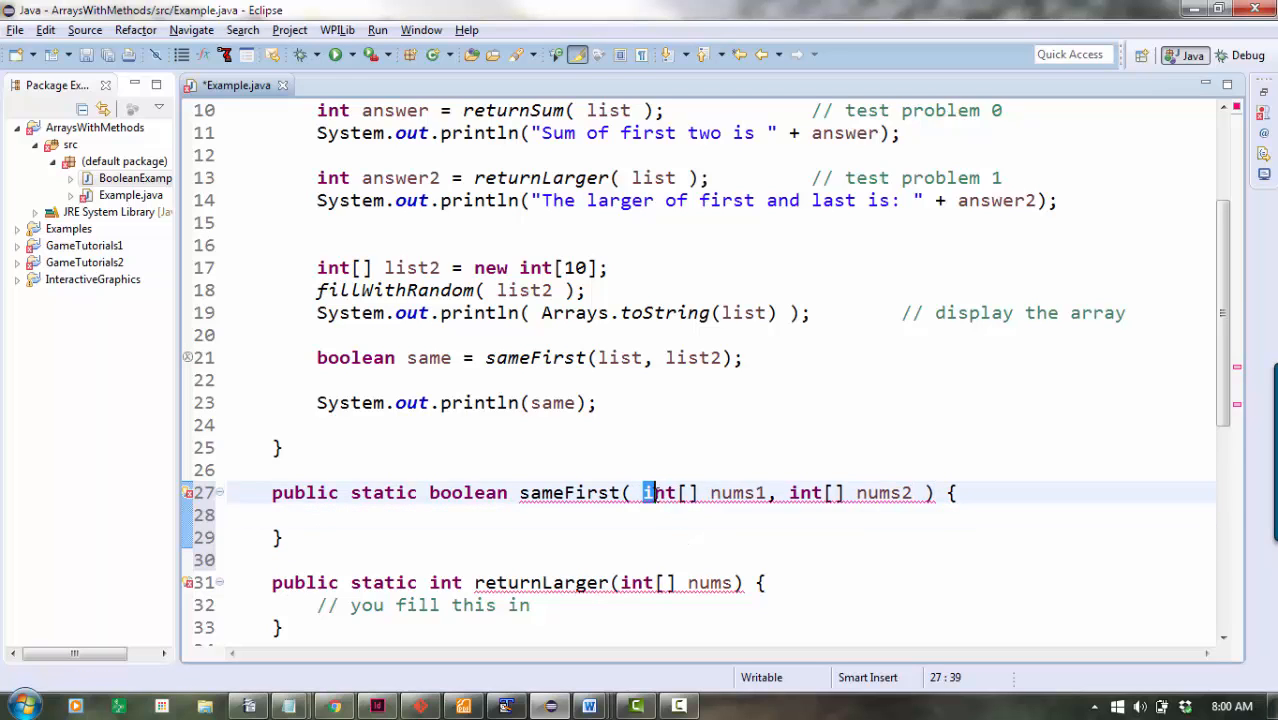
left_click_drag(644, 492, 918, 492)
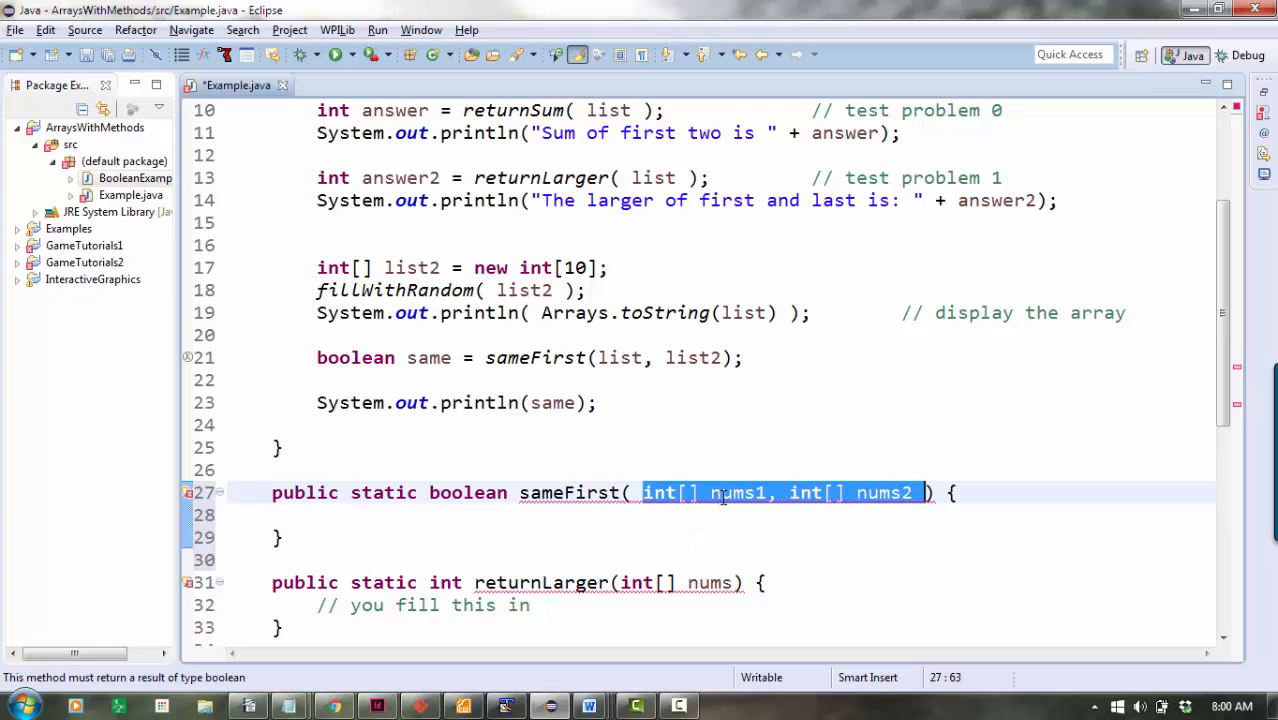